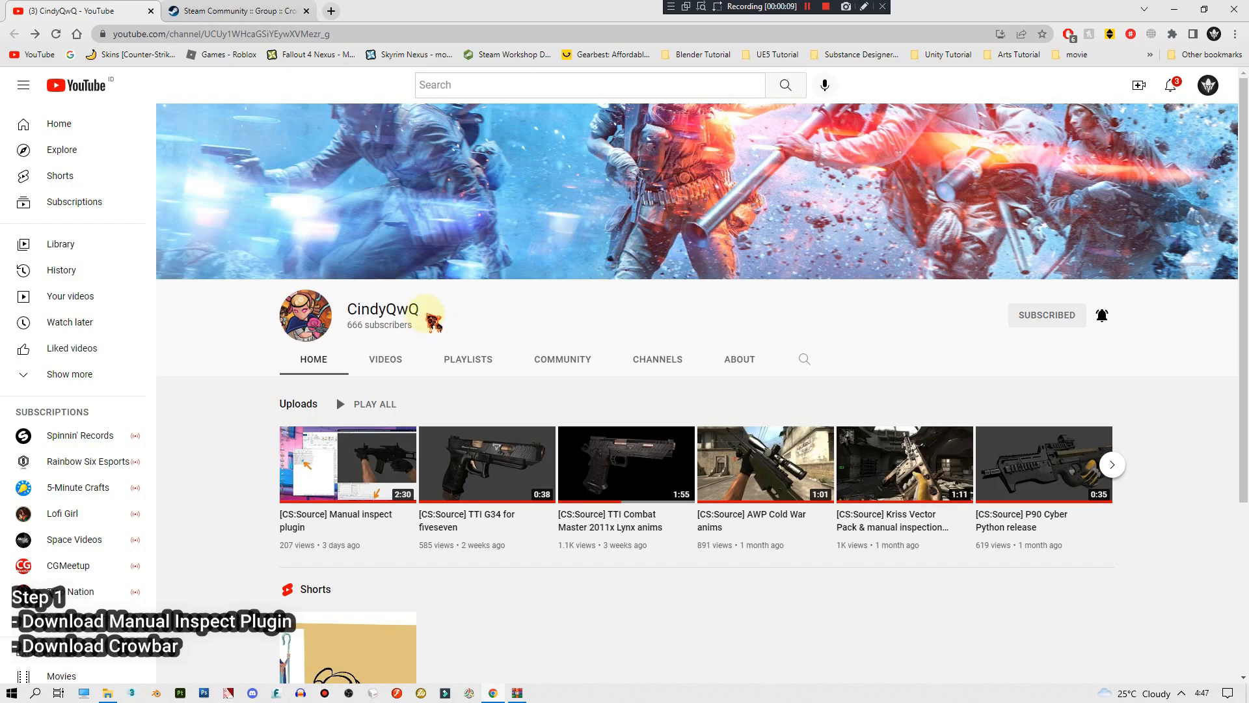
pyautogui.moveTo(348, 522)
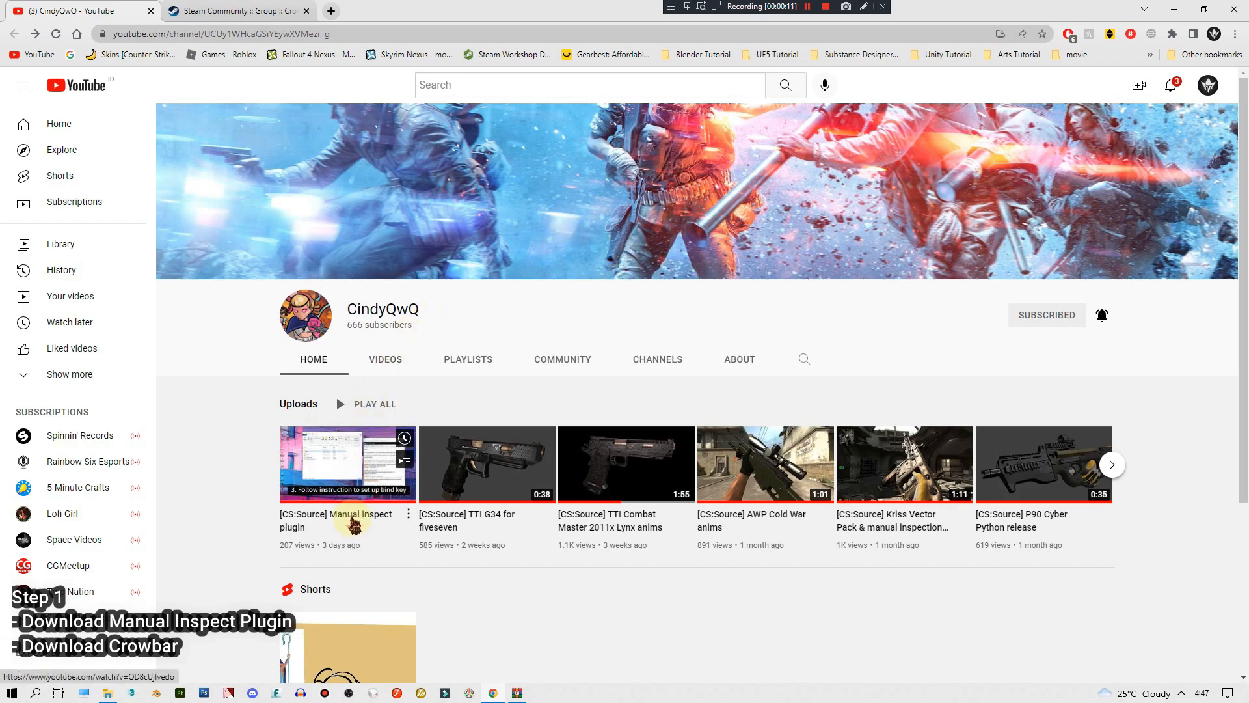
# - Open the '[CS:Source] Manual inspect plugin' video and follow its mega.nz description link
pyautogui.click(347, 464)
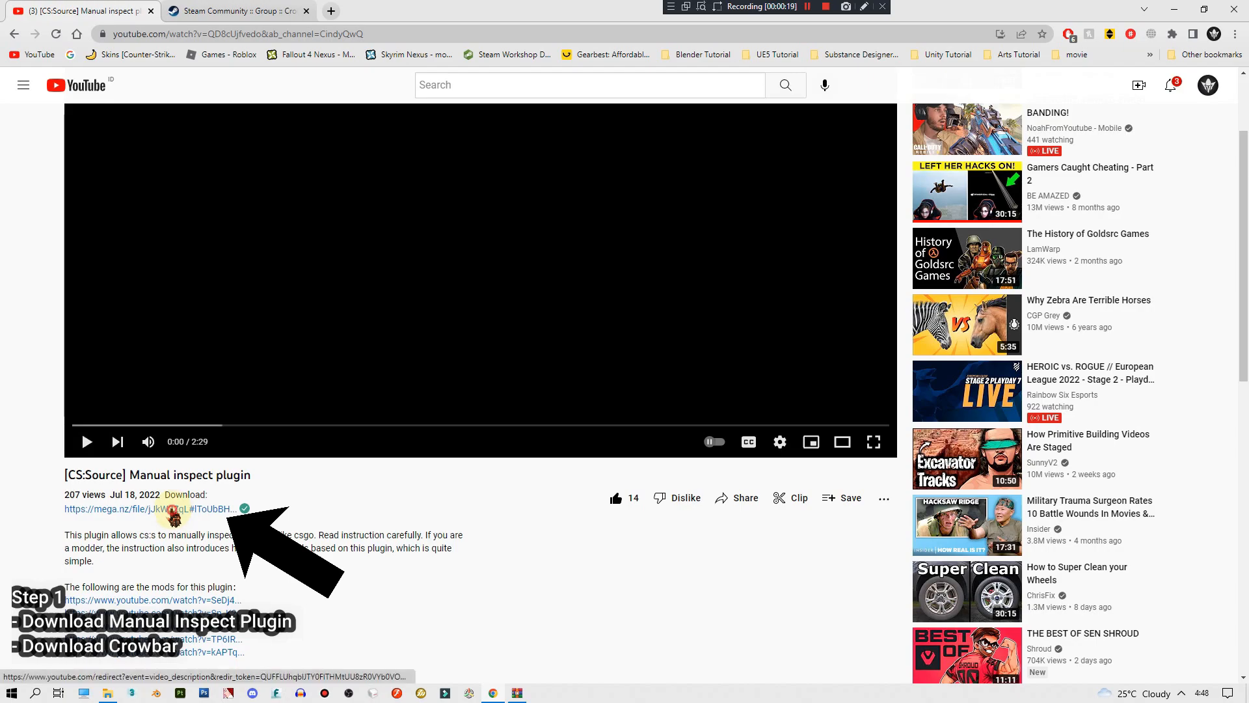
pyautogui.click(148, 508)
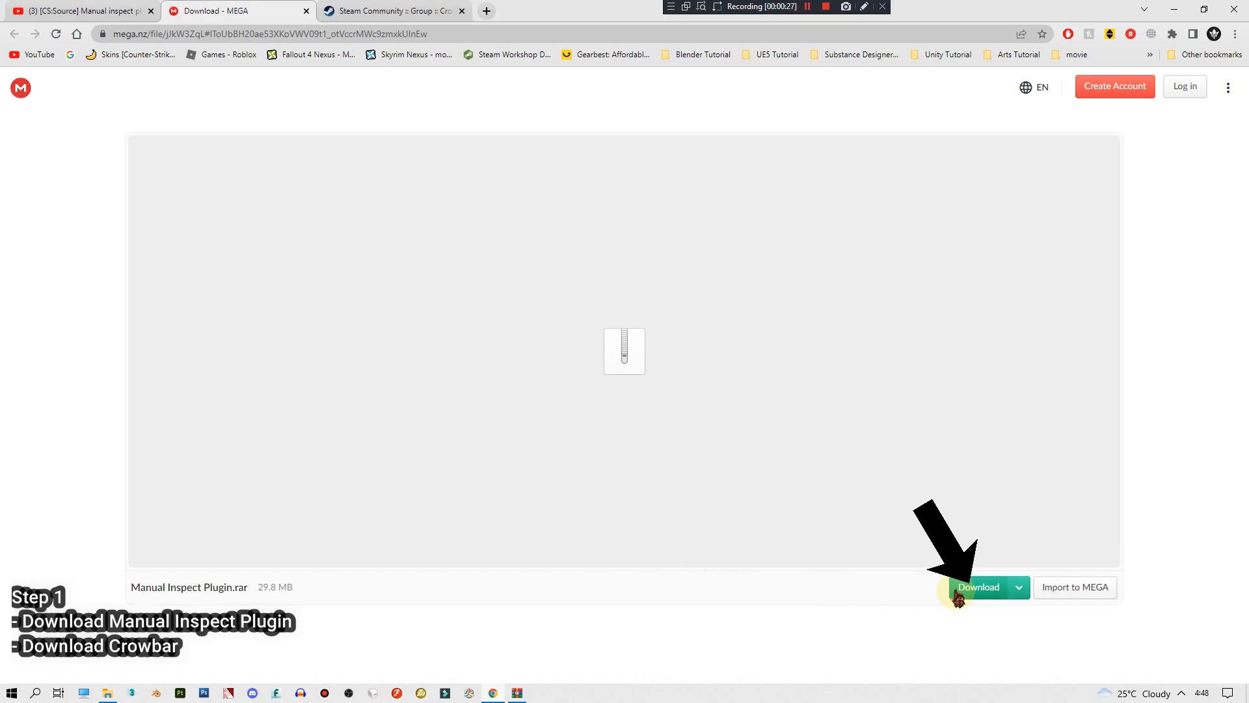
# - Download Manual Inspect Plugin.rar, then get Crowbar 0.71 from the Crowbar group page
pyautogui.click(391, 10)
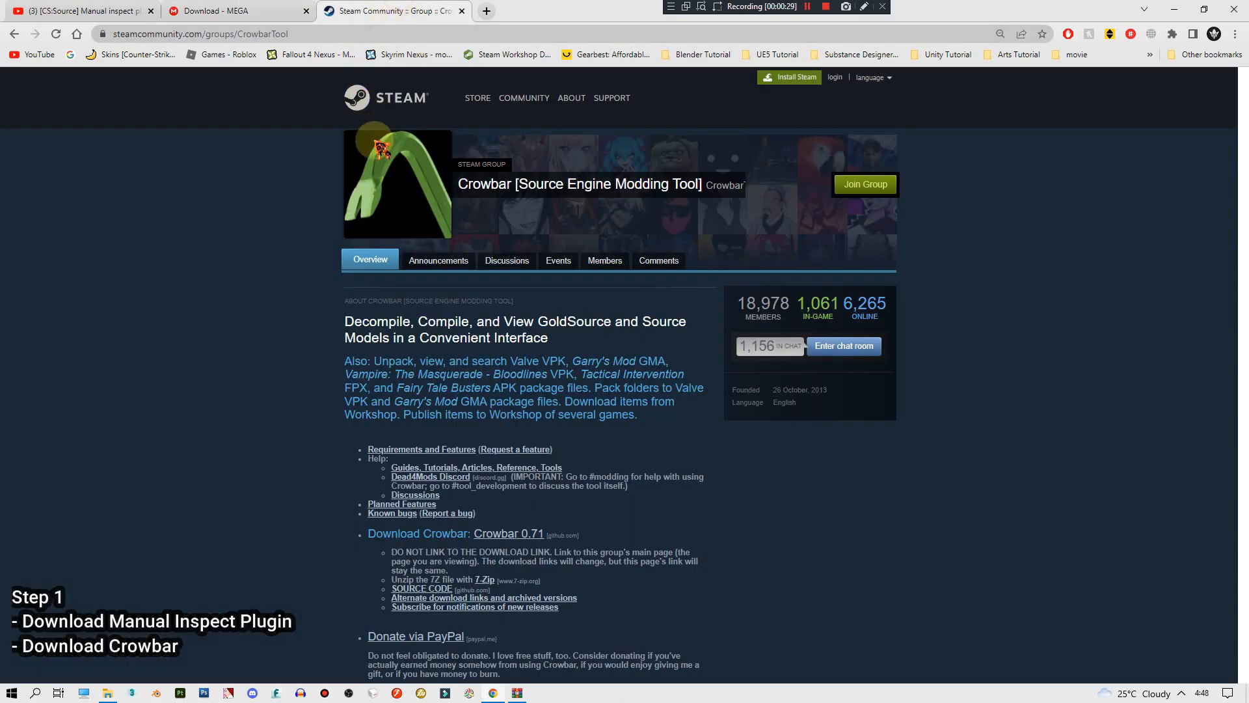
pyautogui.moveTo(448, 215)
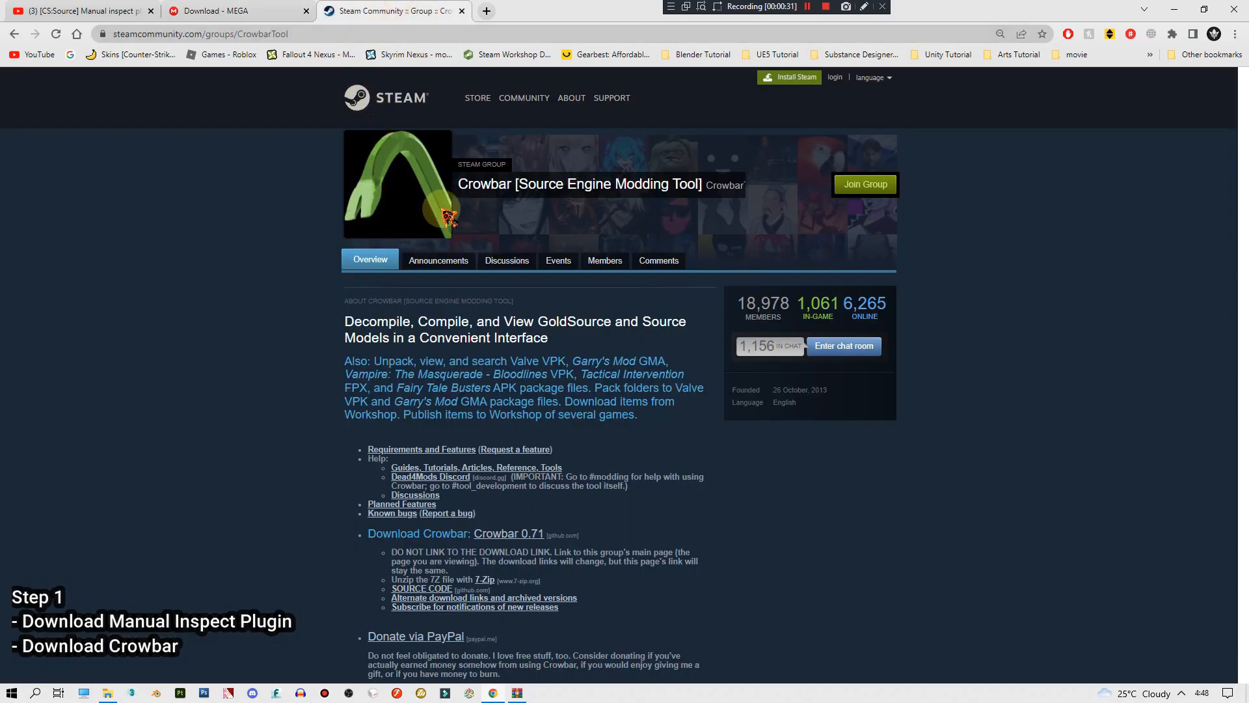
pyautogui.scroll(-3)
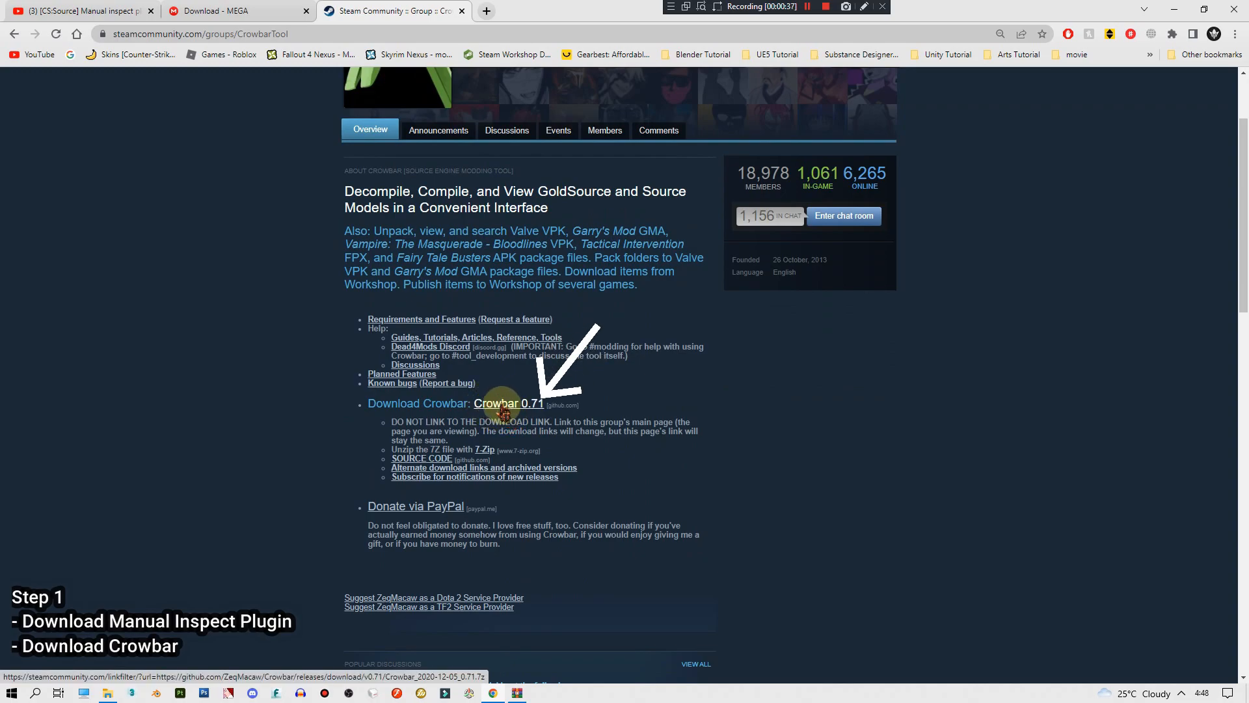
pyautogui.click(508, 404)
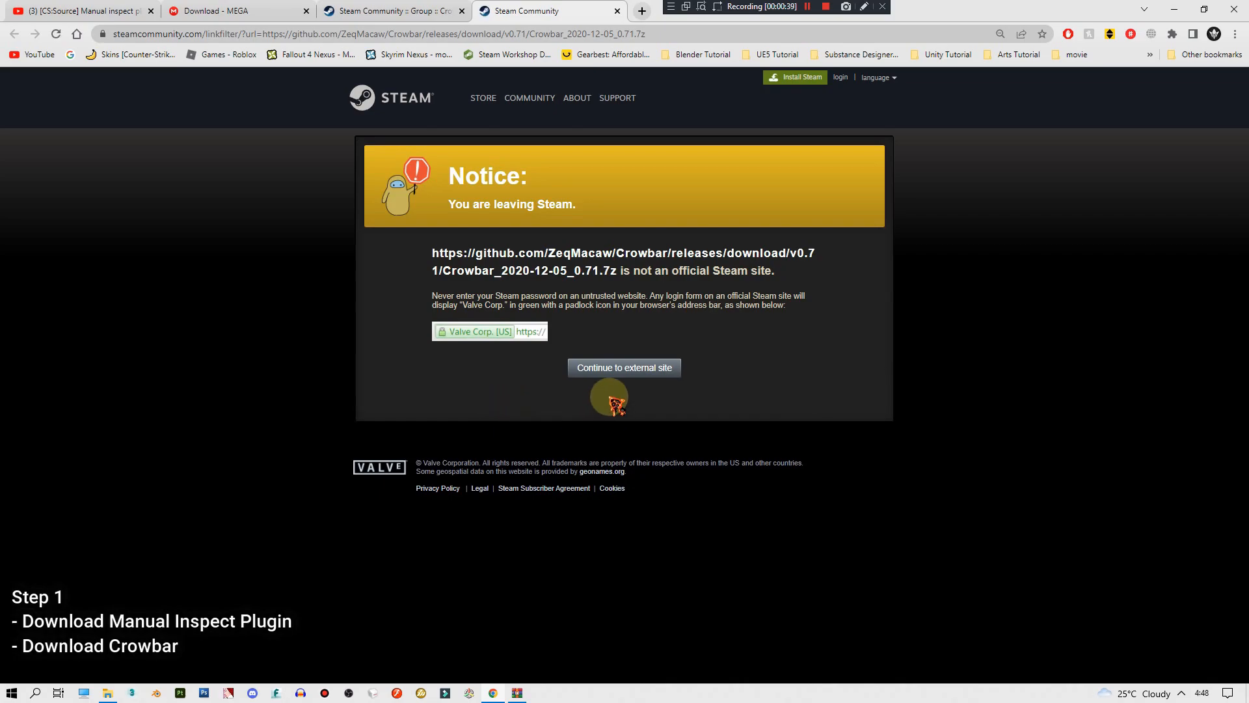
pyautogui.click(624, 367)
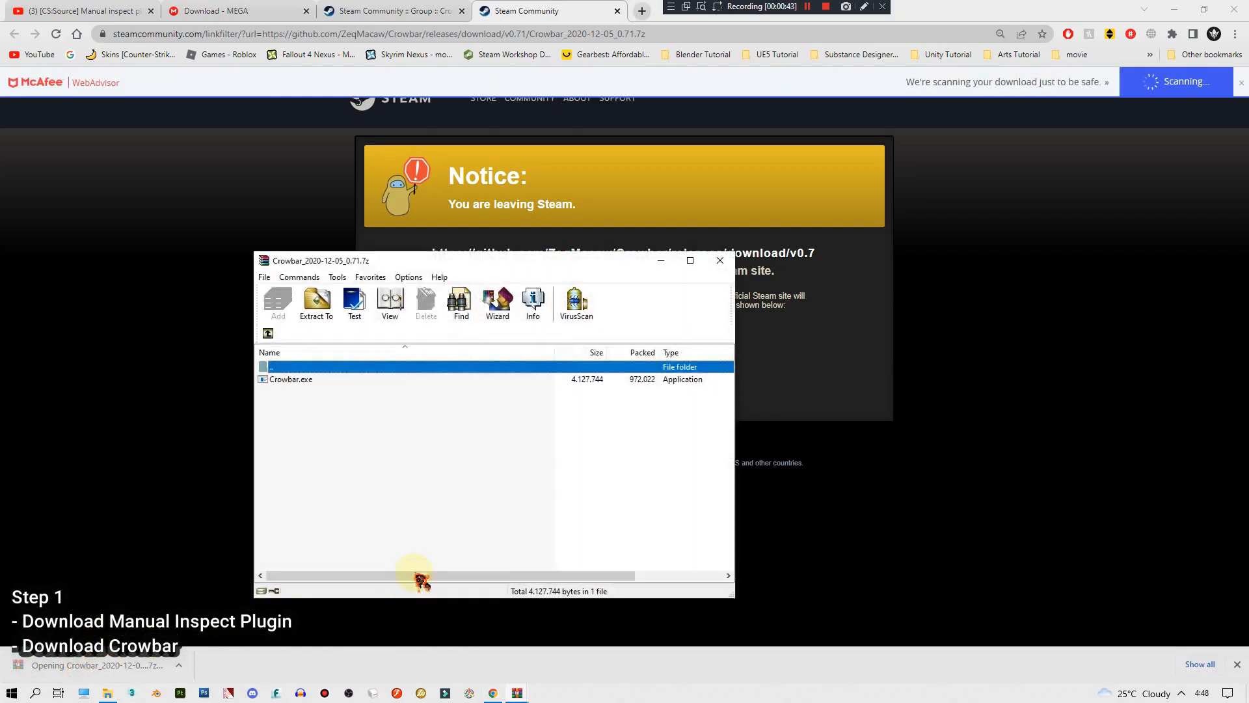
pyautogui.click(291, 378)
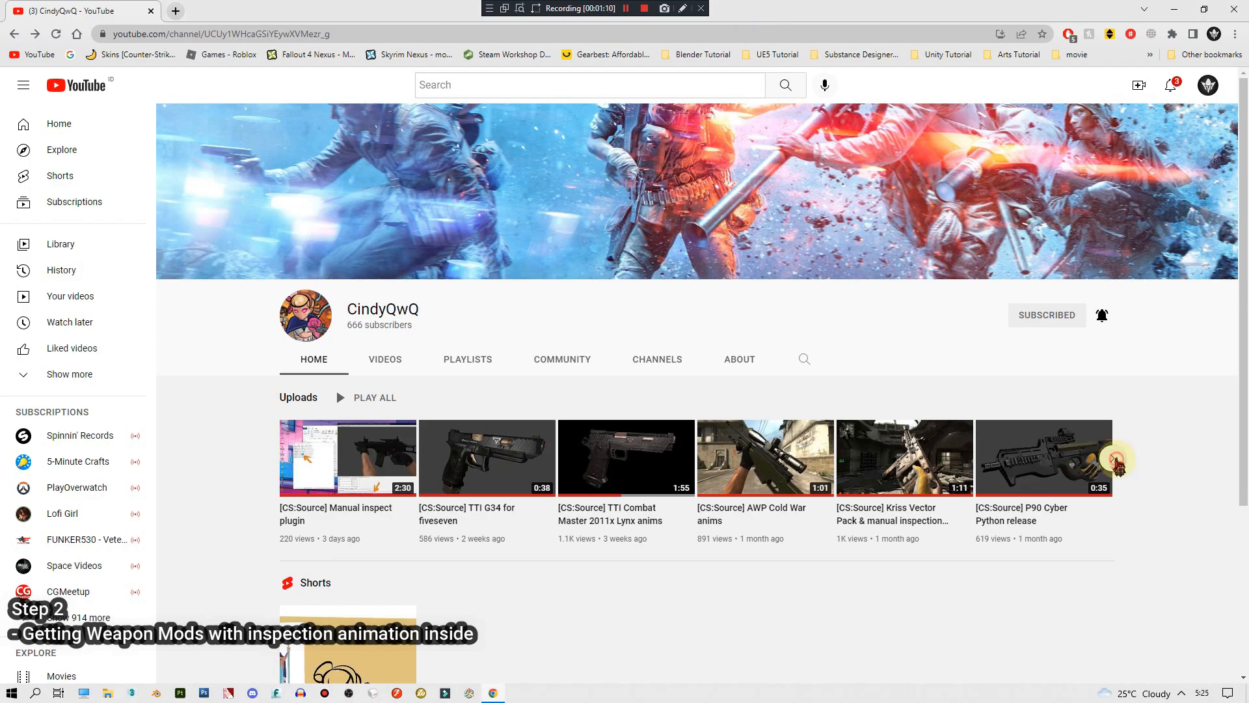
pyautogui.moveTo(486, 457)
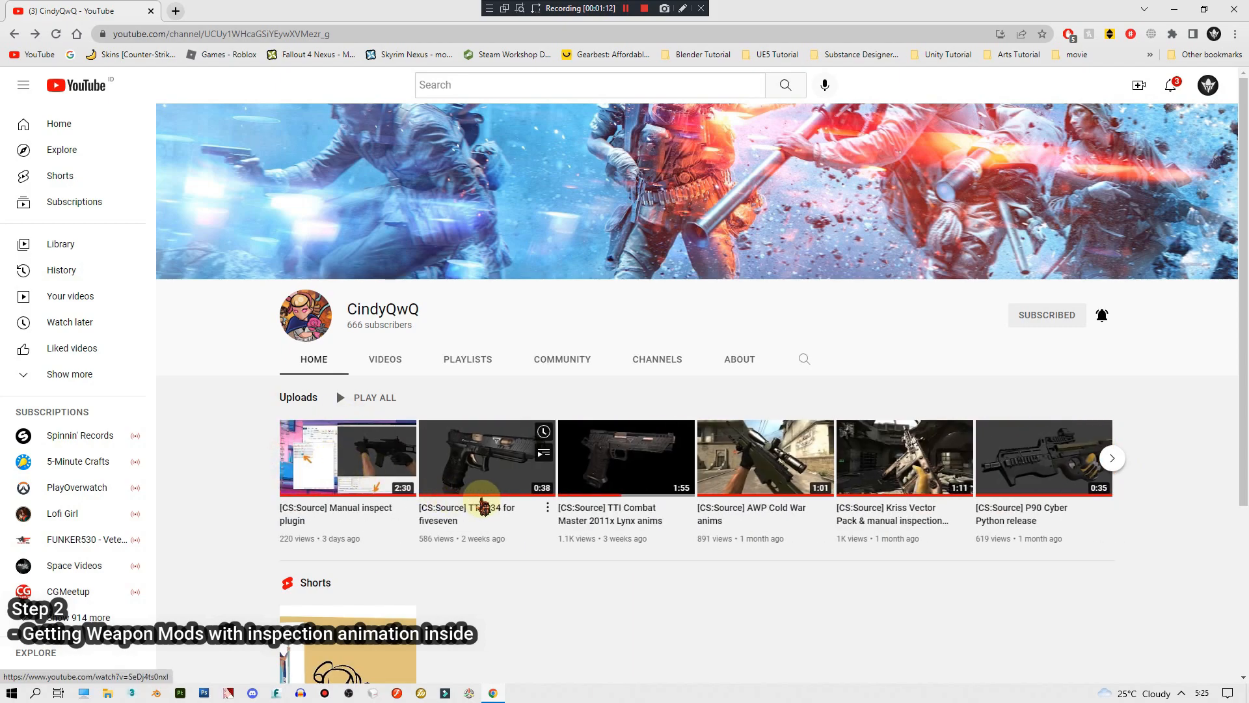
pyautogui.click(1111, 457)
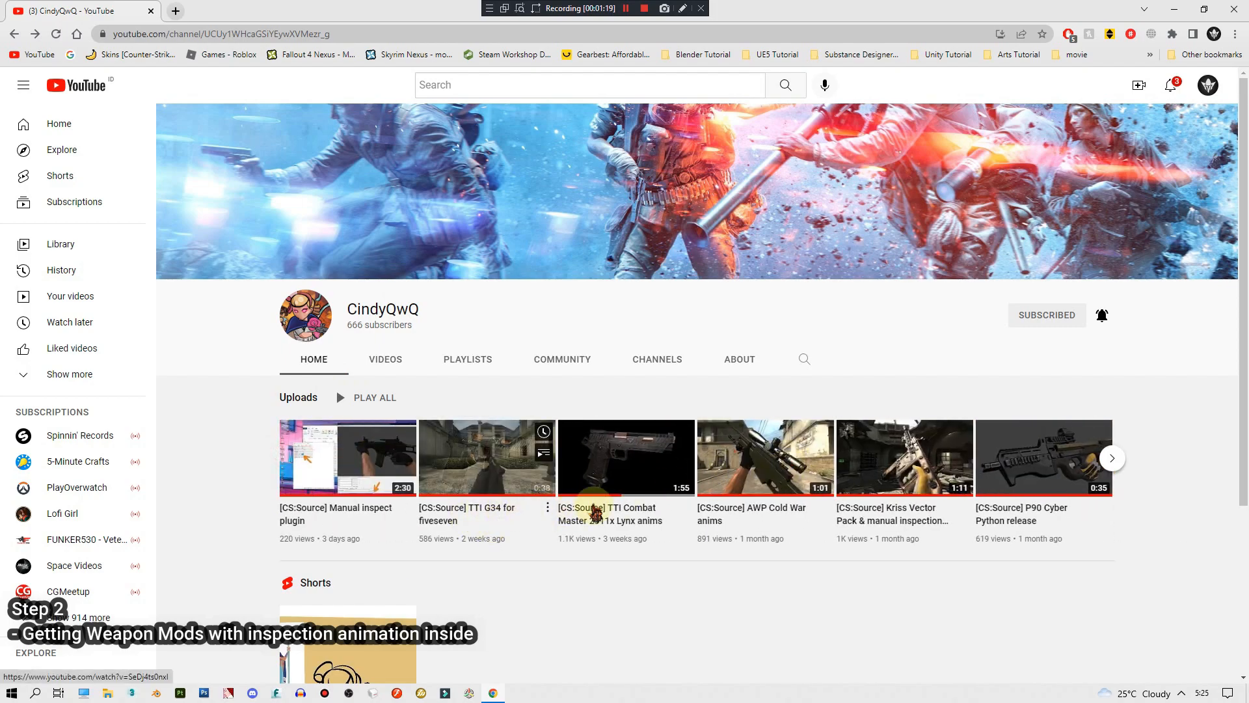
pyautogui.click(1112, 458)
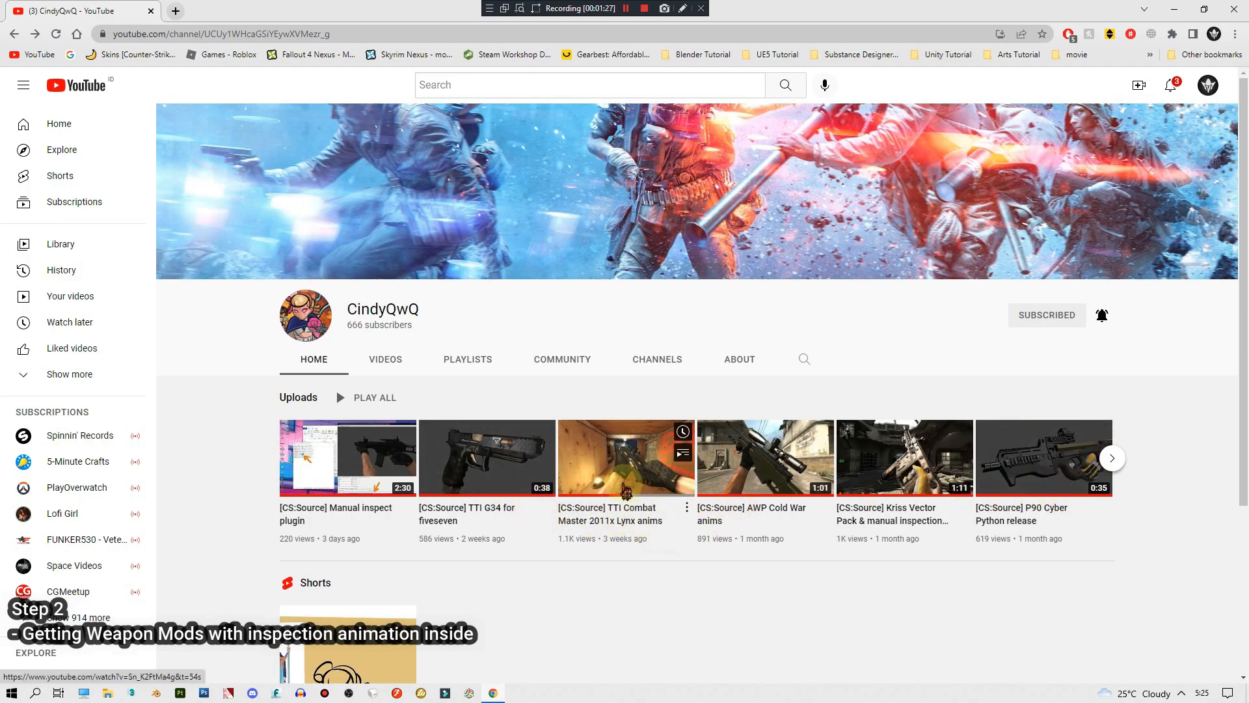
pyautogui.moveTo(625, 457)
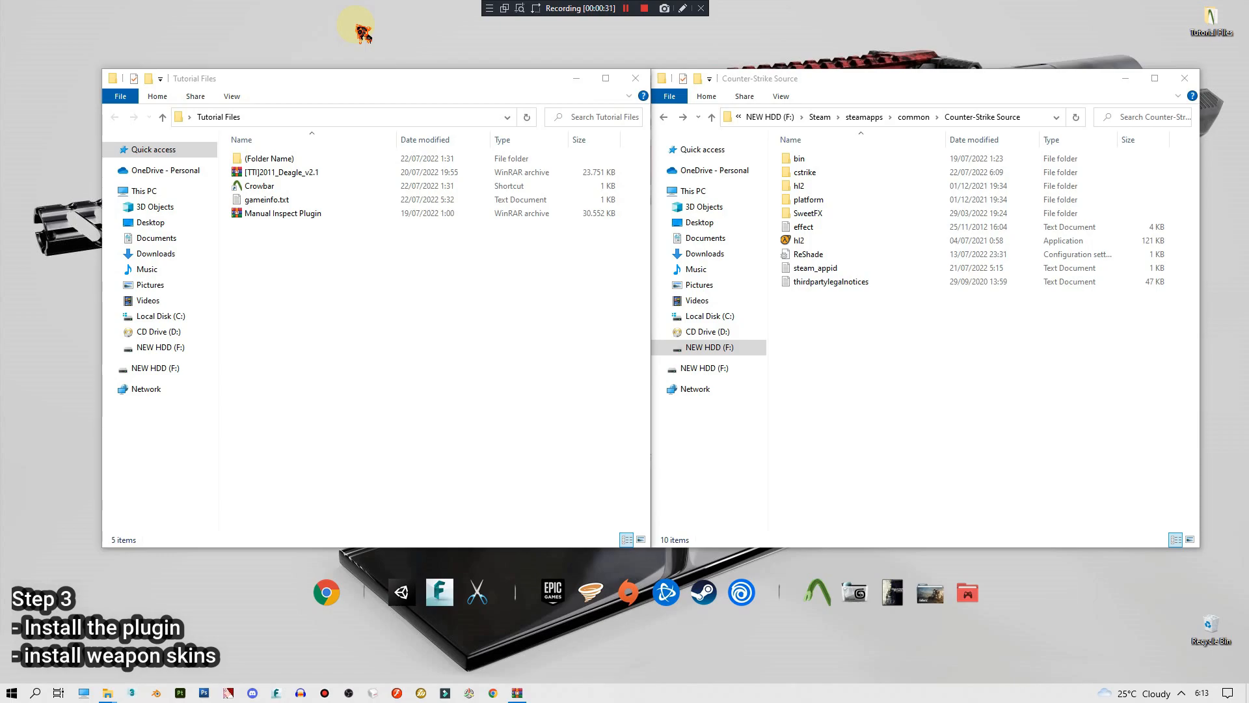
# - Open Manual Inspect Plugin.rar and browse into the plugin's cstrike folder
pyautogui.click(280, 213)
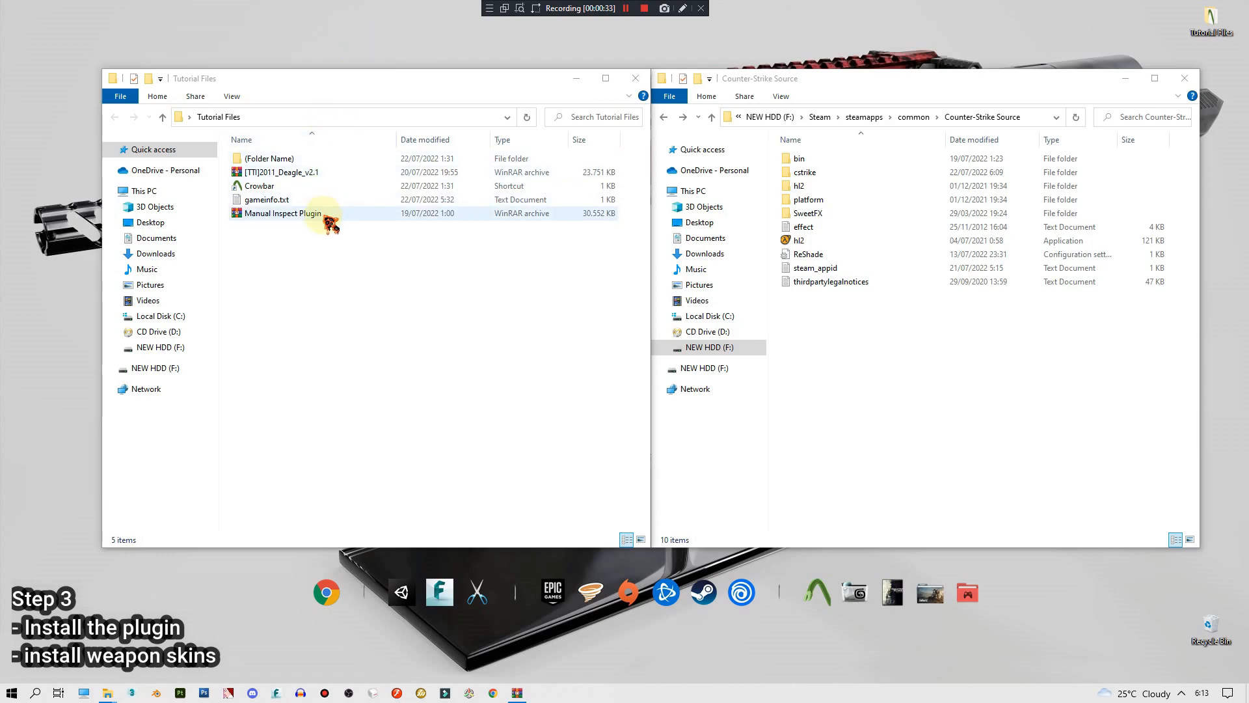
pyautogui.doubleClick(281, 213)
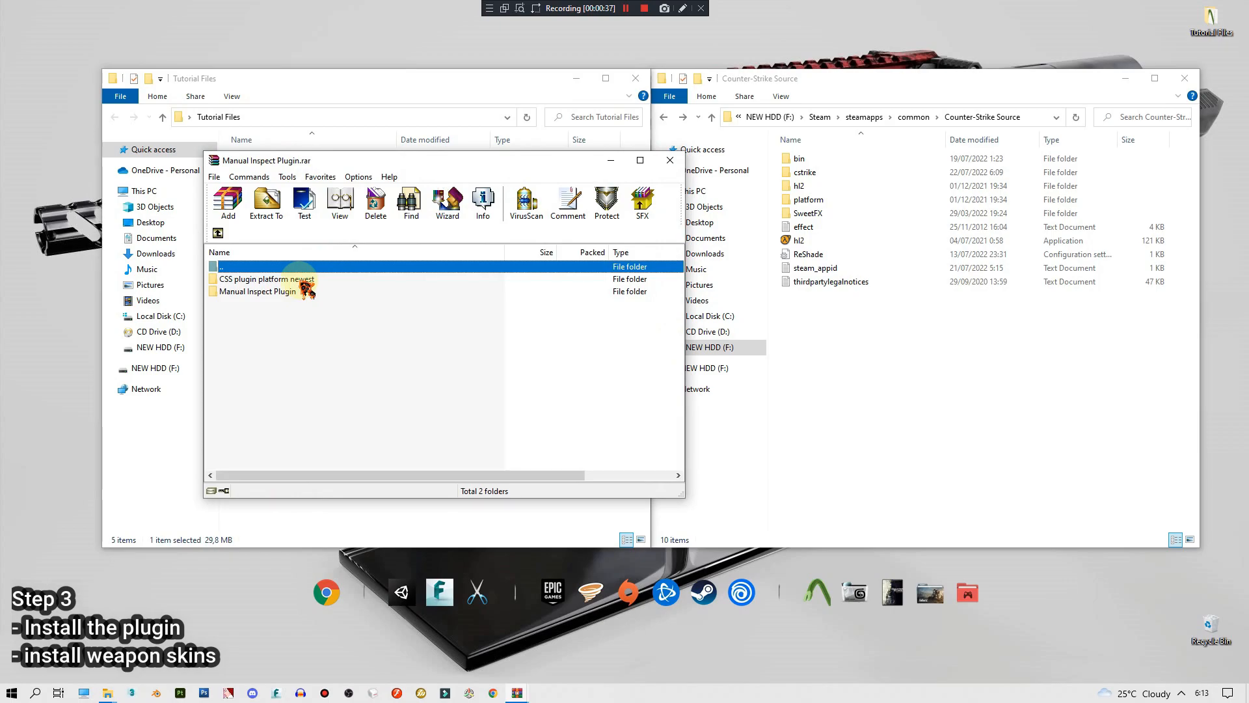
pyautogui.doubleClick(257, 290)
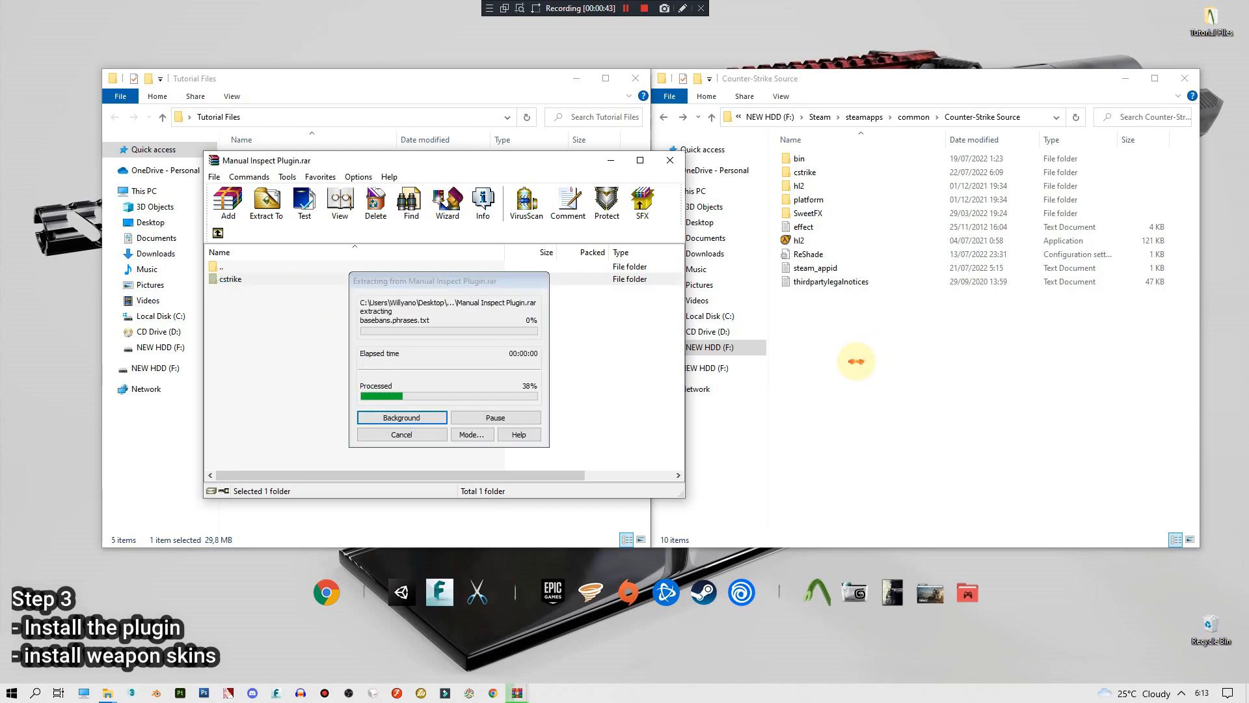
pyautogui.click(805, 172)
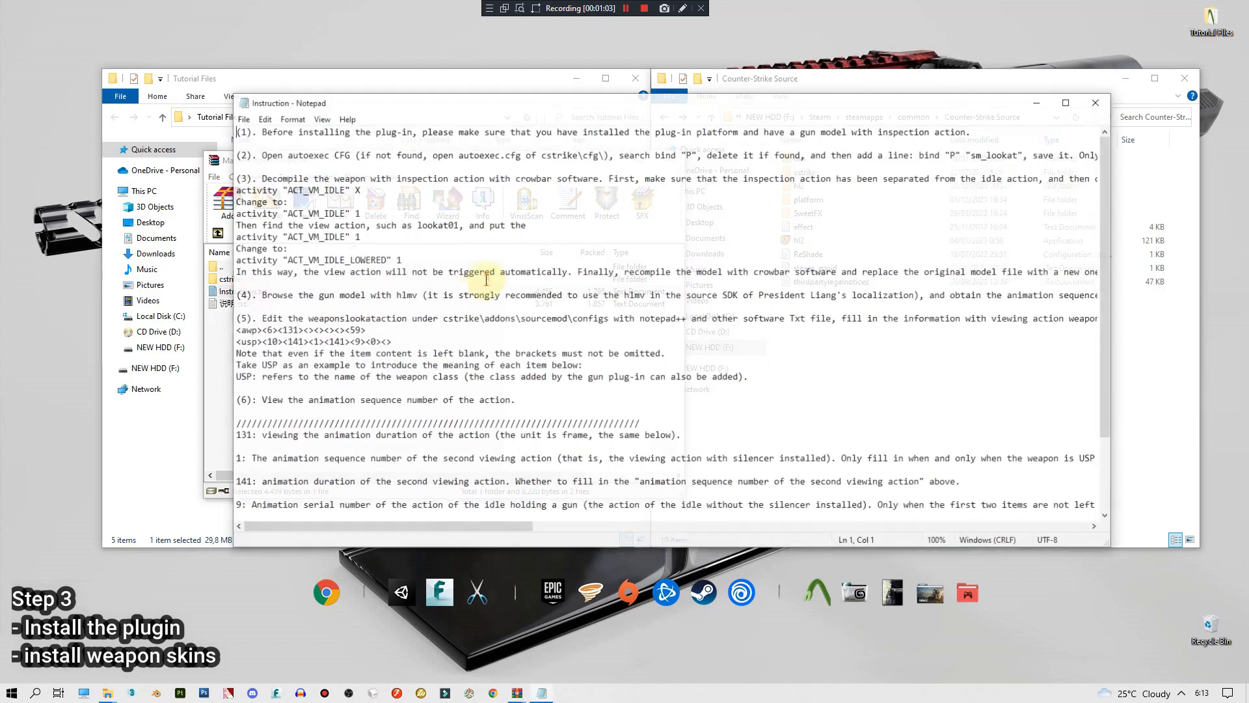
pyautogui.scroll(-3)
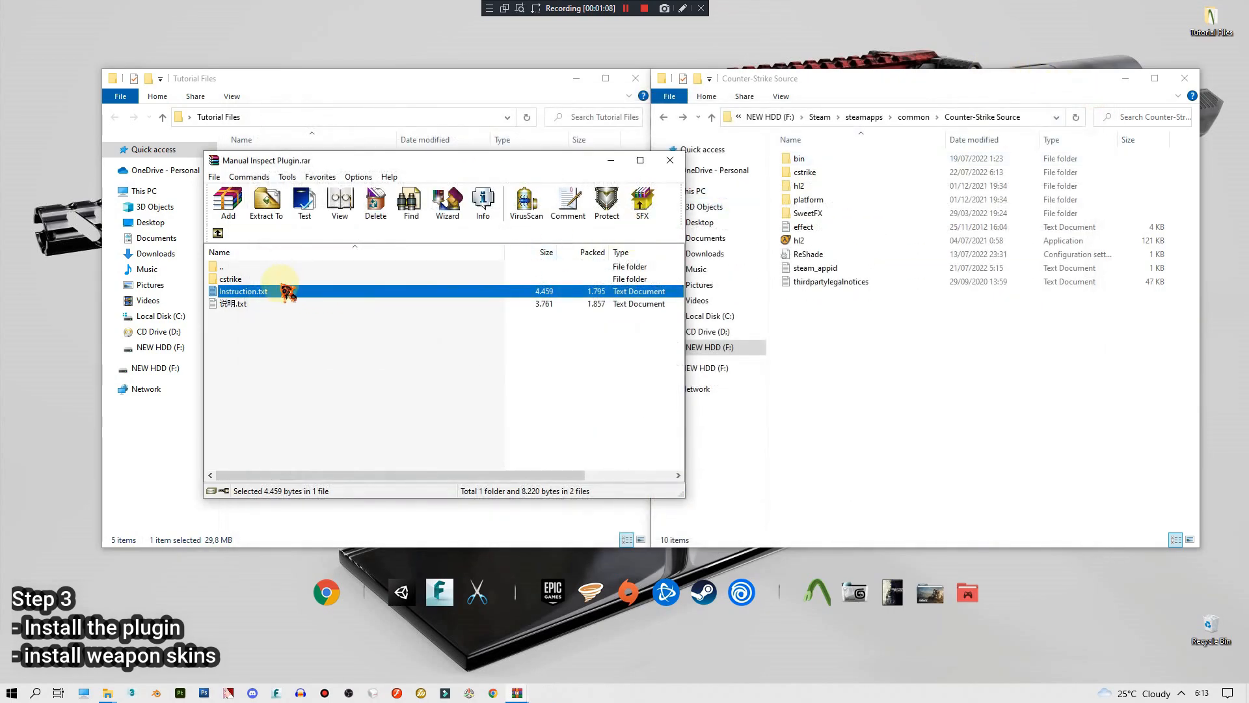
pyautogui.doubleClick(231, 279)
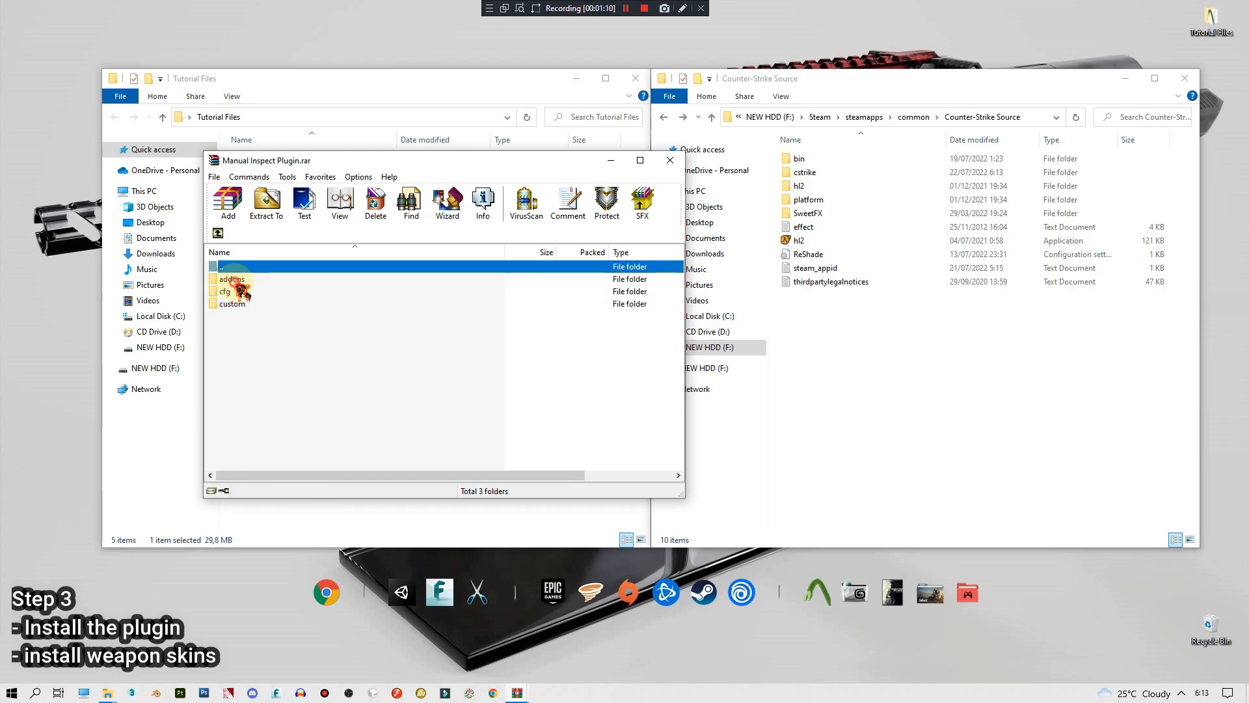
# - Open the game's cstrike folder and select the plugin's addons folder to copy
pyautogui.click(804, 172)
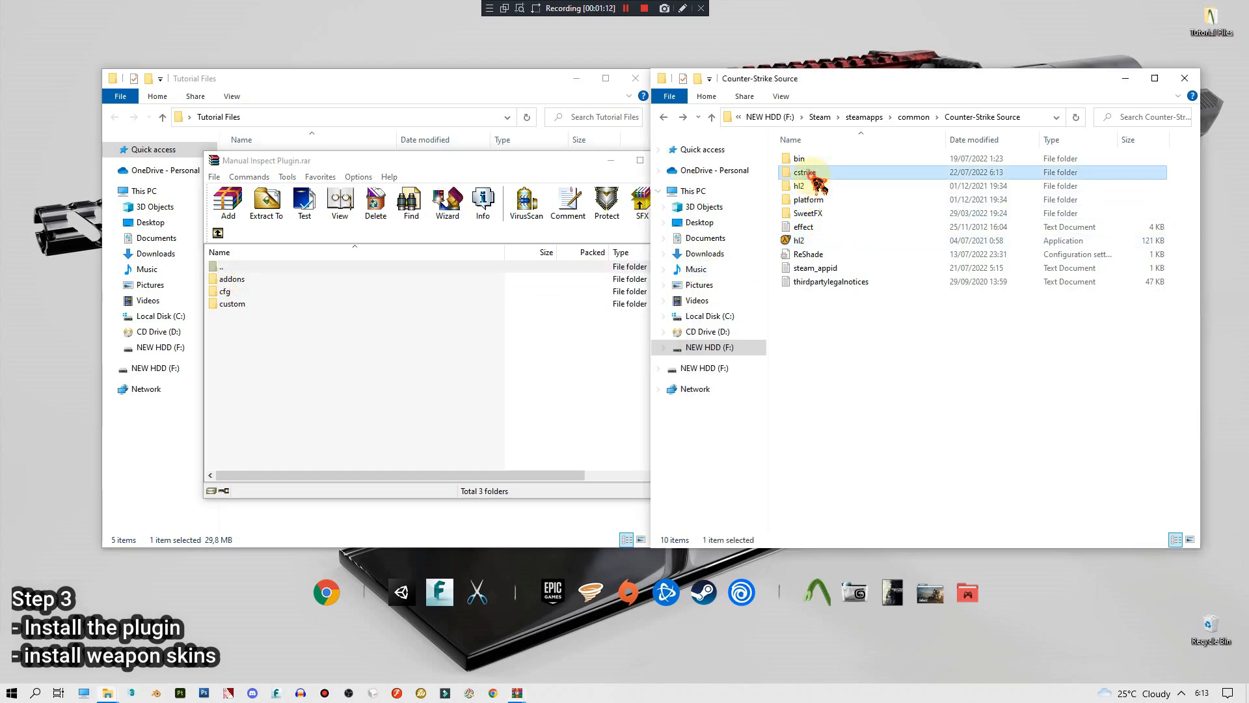
pyautogui.doubleClick(805, 172)
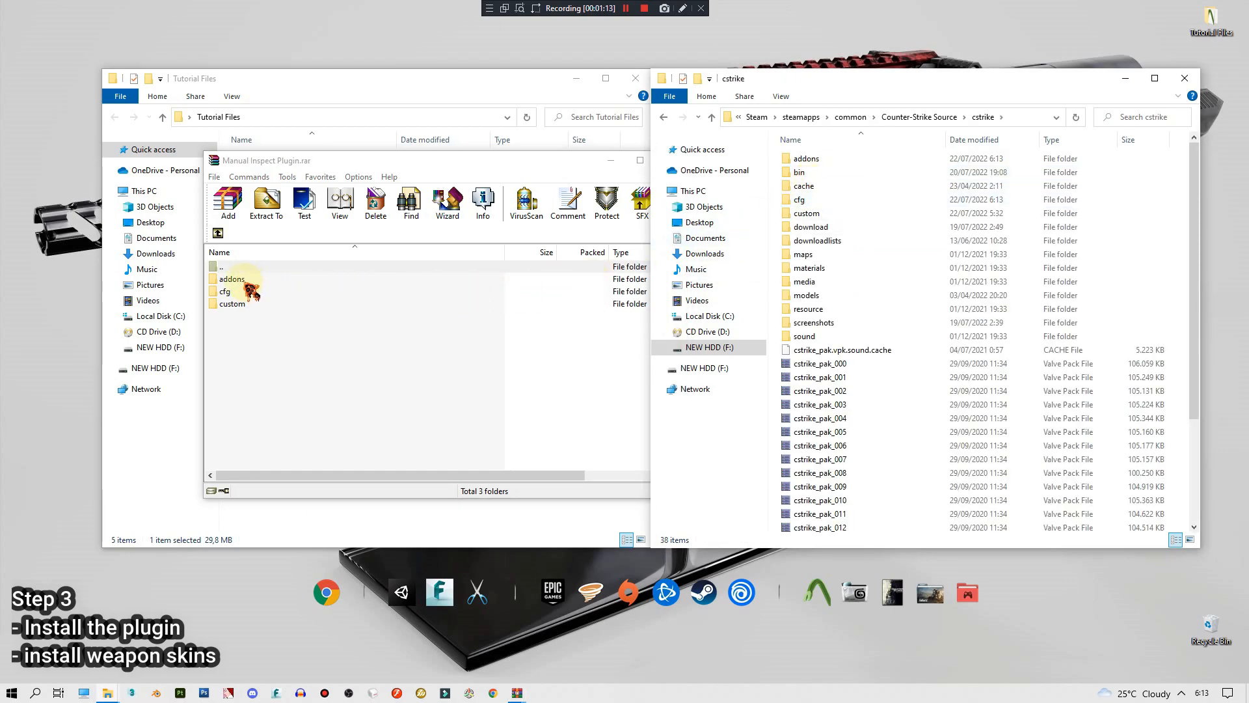
pyautogui.click(230, 285)
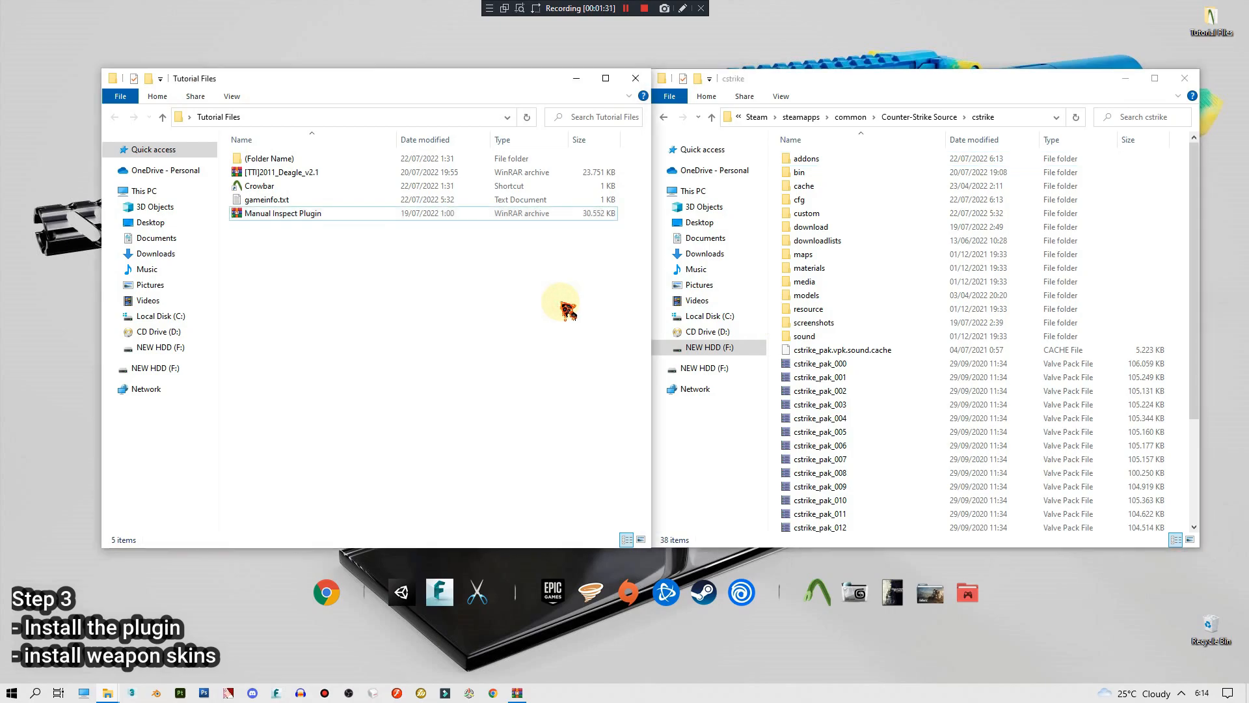
# - Scroll gameinfo.txt down to its SearchPaths section
pyautogui.scroll(-3)
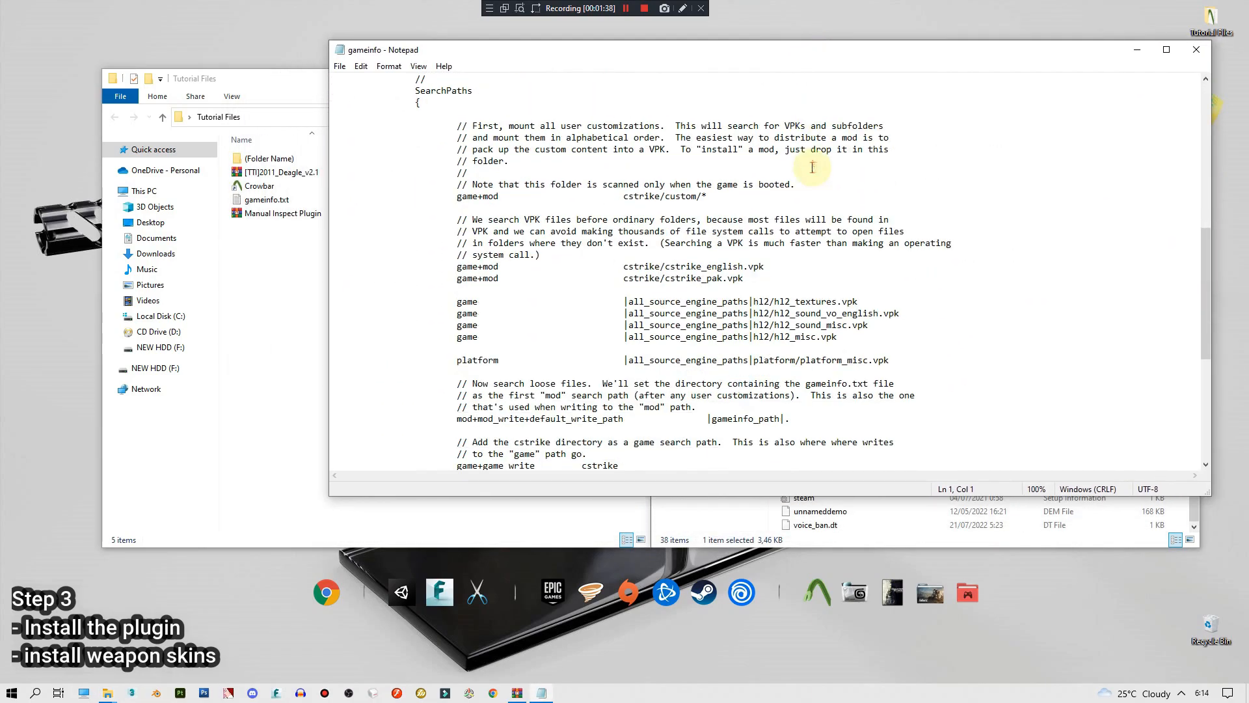
pyautogui.scroll(-3)
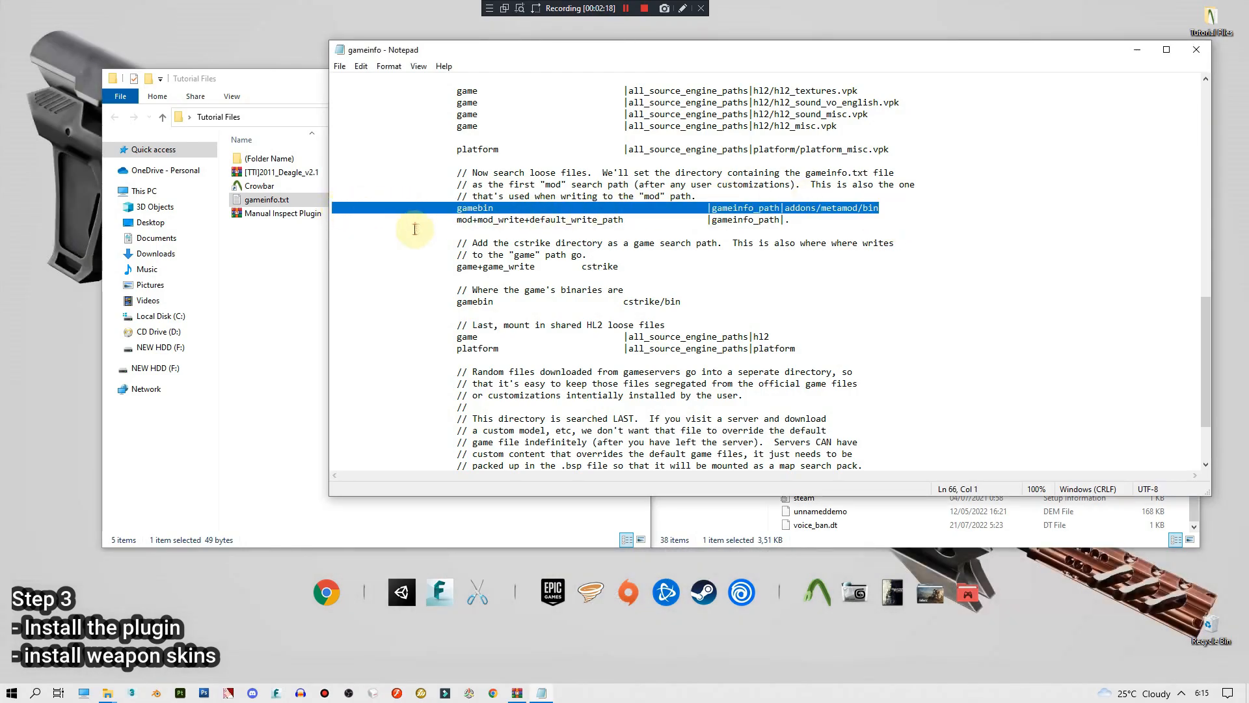
pyautogui.moveTo(661, 255)
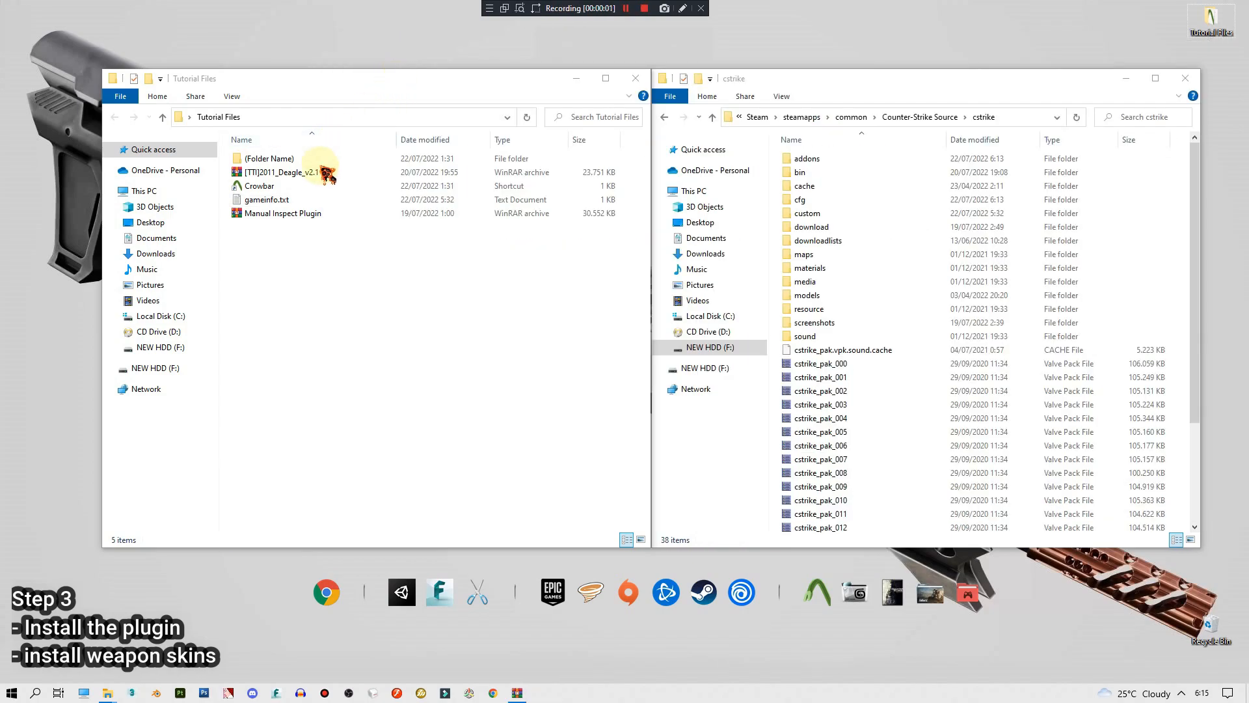
# - Open [TTI]2011_Deagle_v2.1.rar and extract it into cstrike\custom\[TTI]2011_Deagle
pyautogui.click(279, 172)
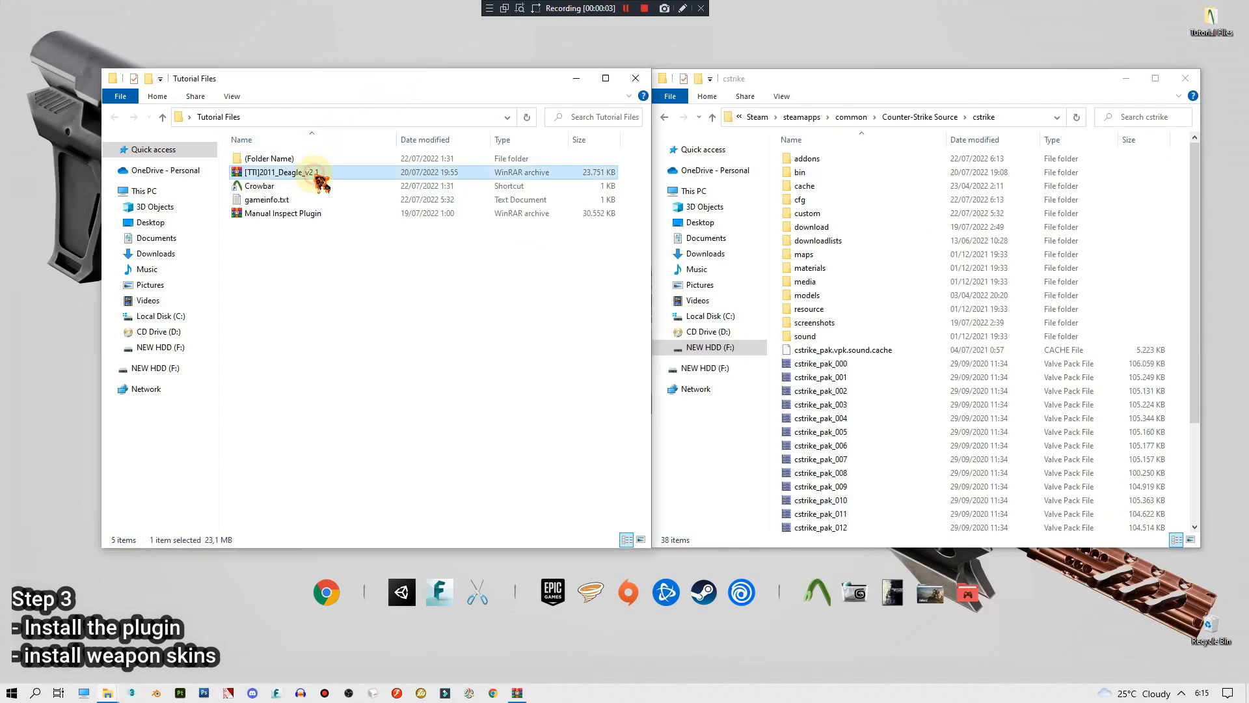
pyautogui.doubleClick(275, 172)
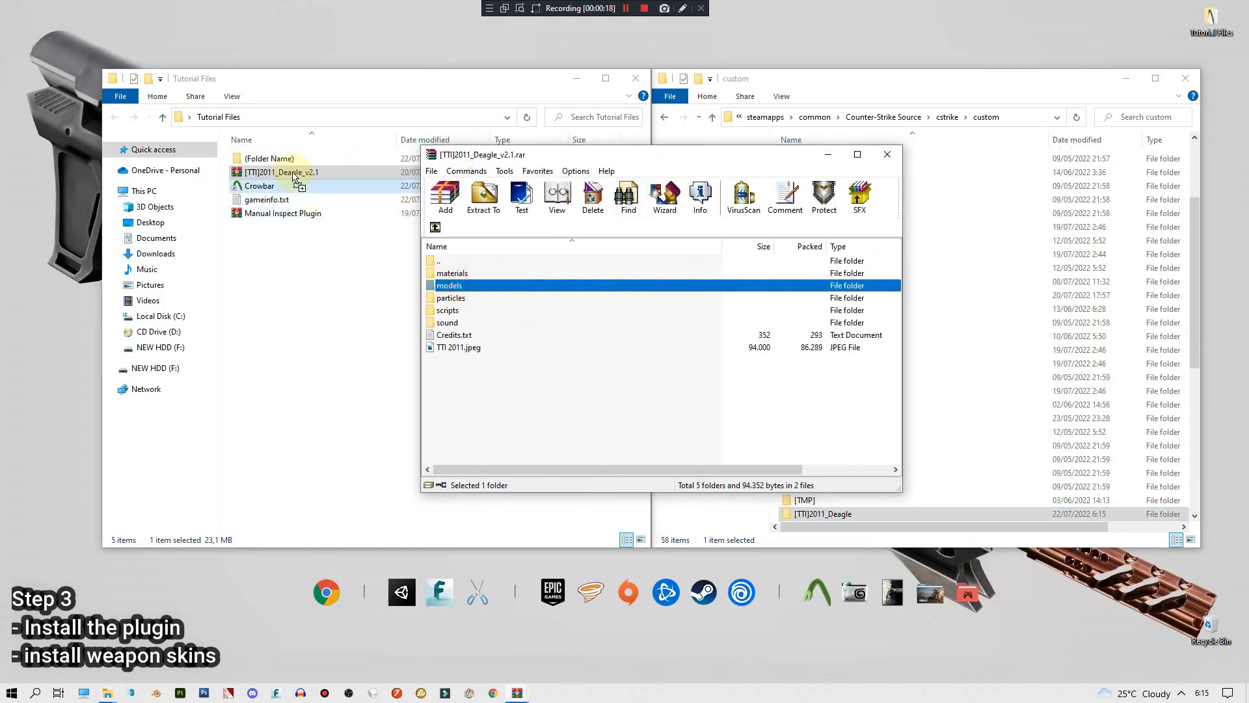
pyautogui.click(887, 154)
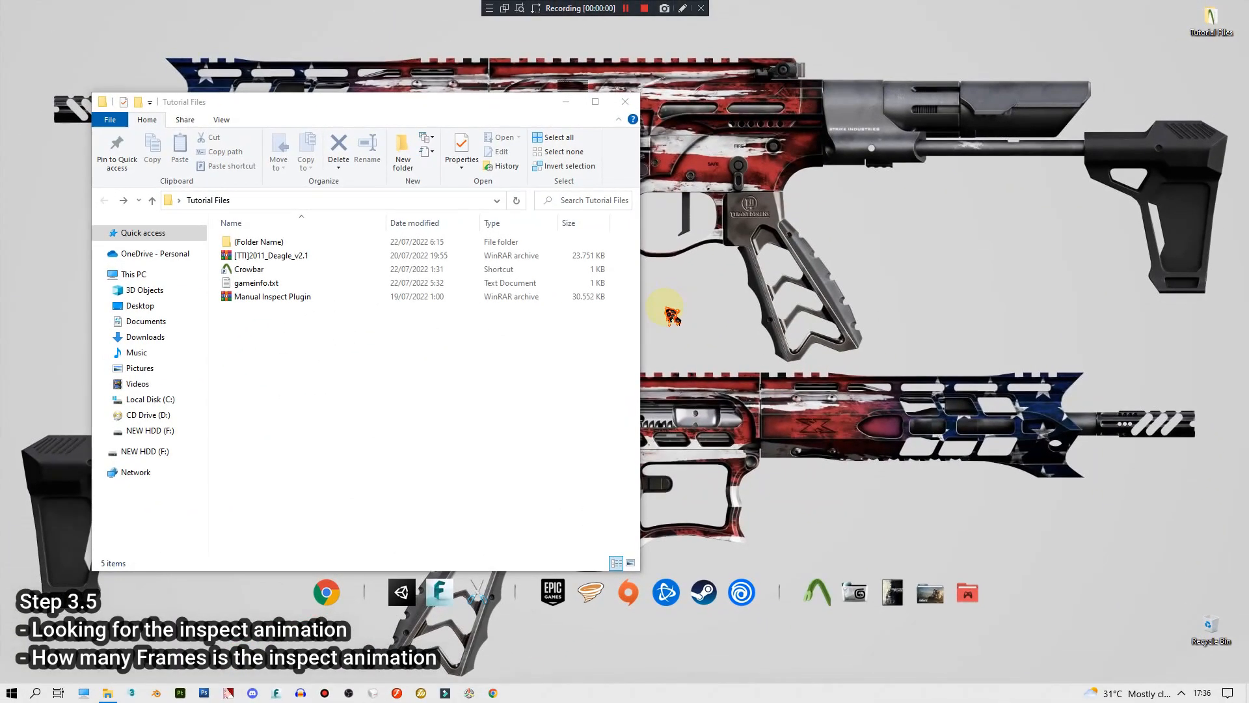
# - Launch Crowbar, choose Counter-Strike Source as the viewer game, and open its model viewer
pyautogui.click(248, 269)
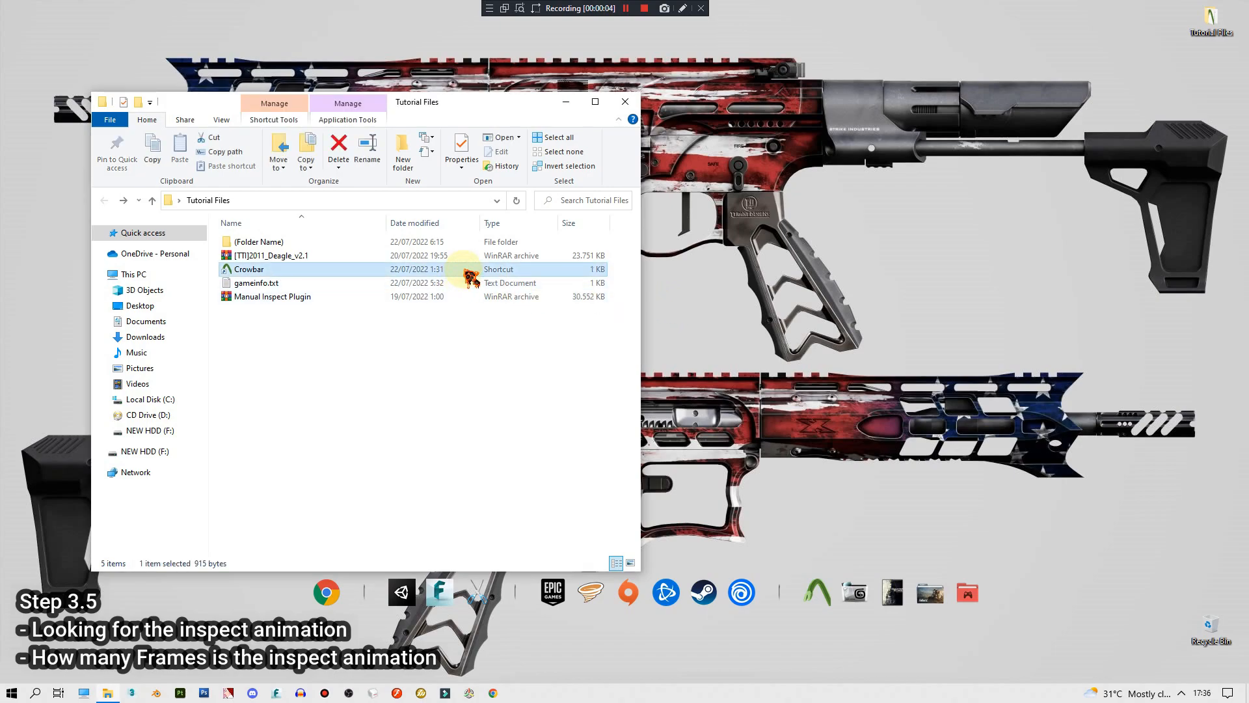
pyautogui.doubleClick(249, 269)
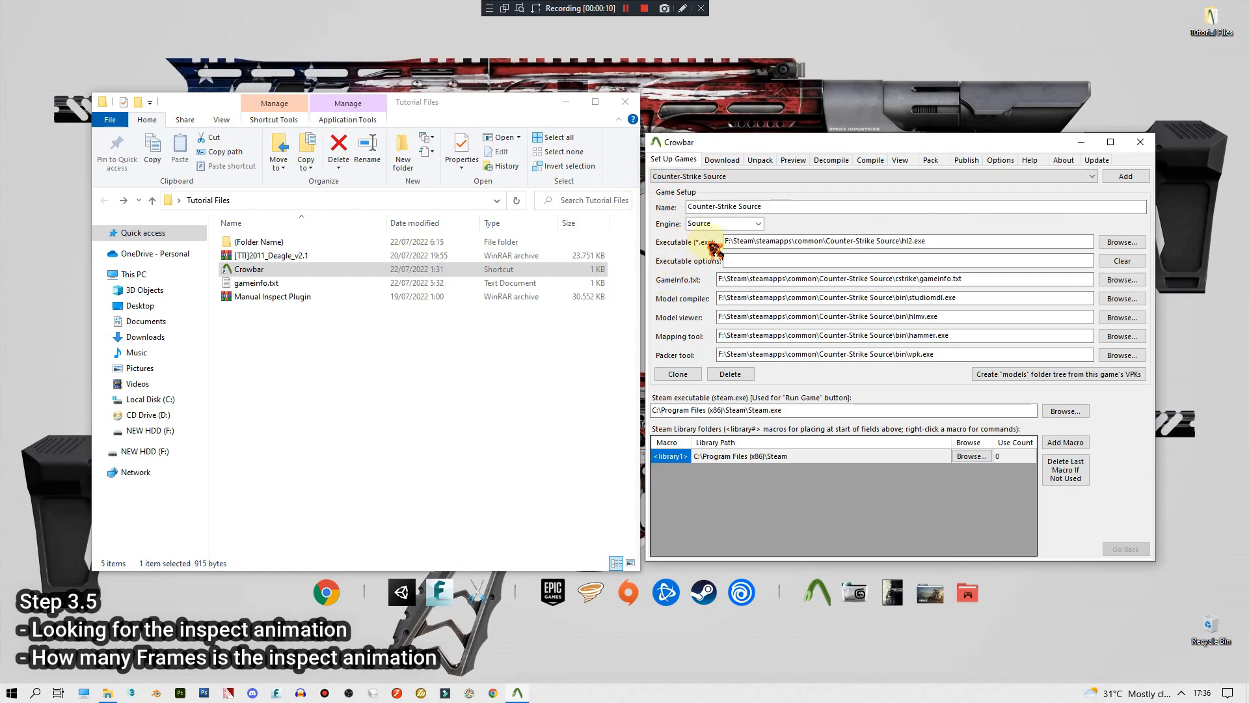
pyautogui.click(898, 159)
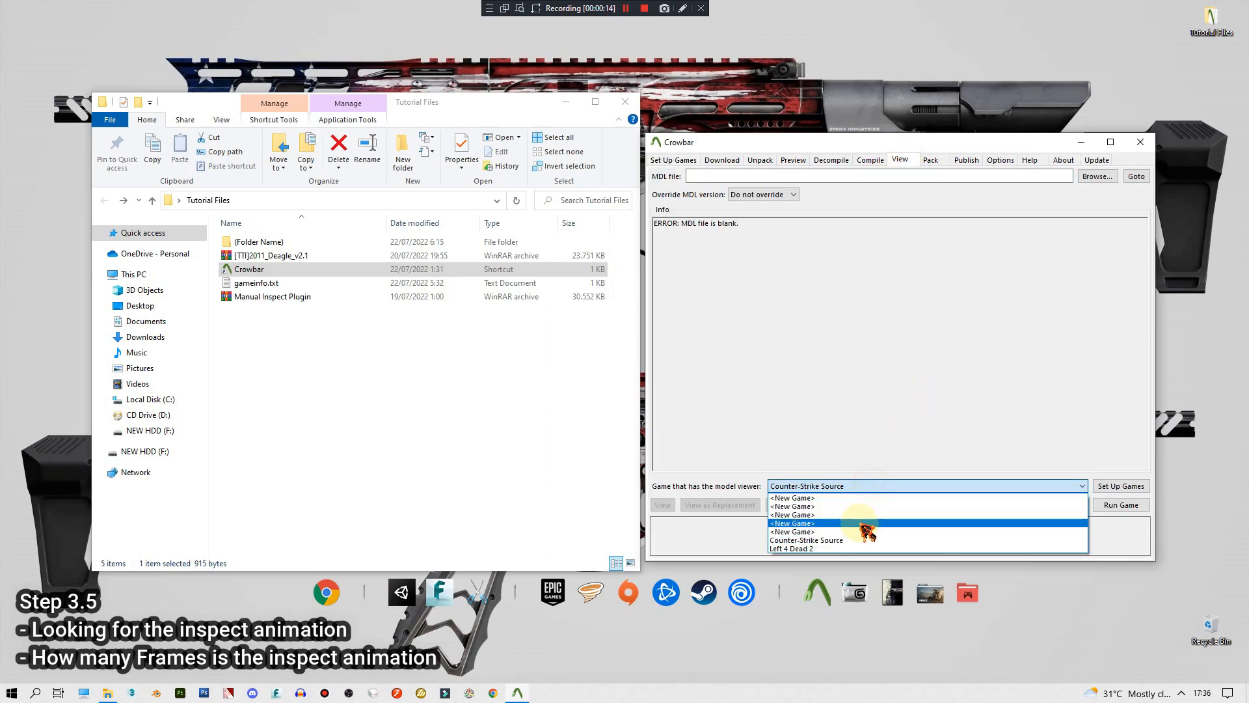
pyautogui.click(805, 539)
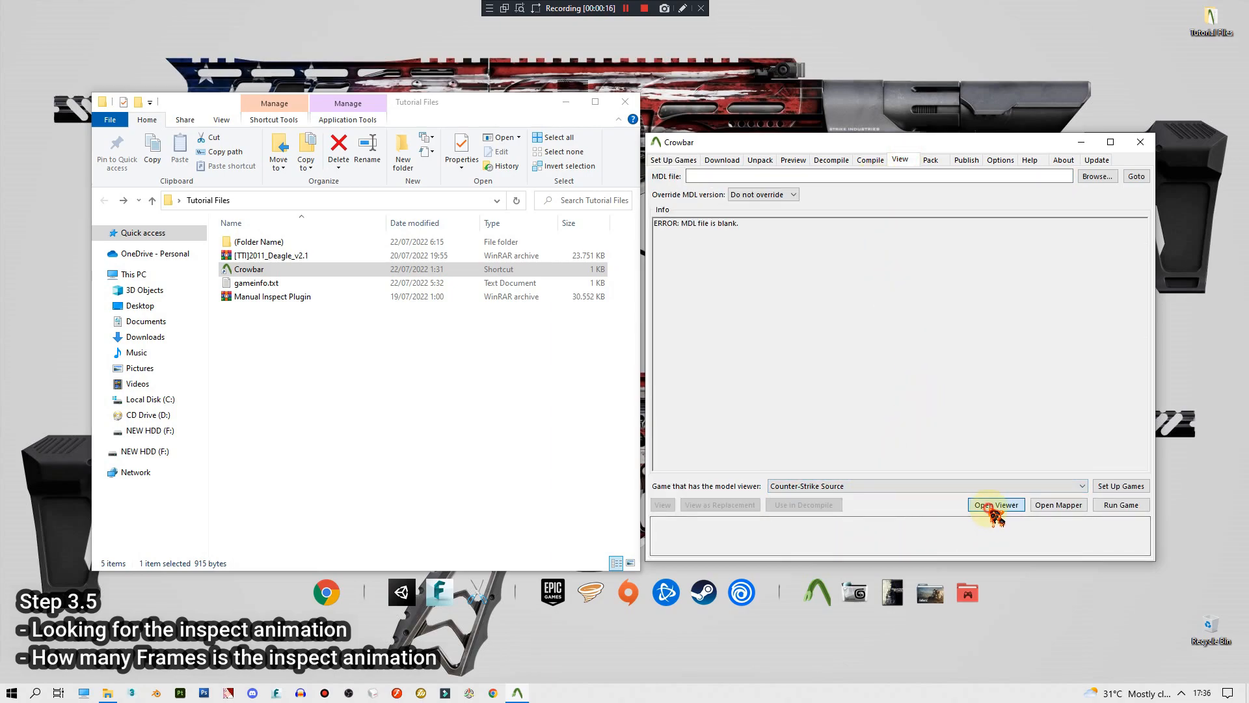
pyautogui.click(996, 504)
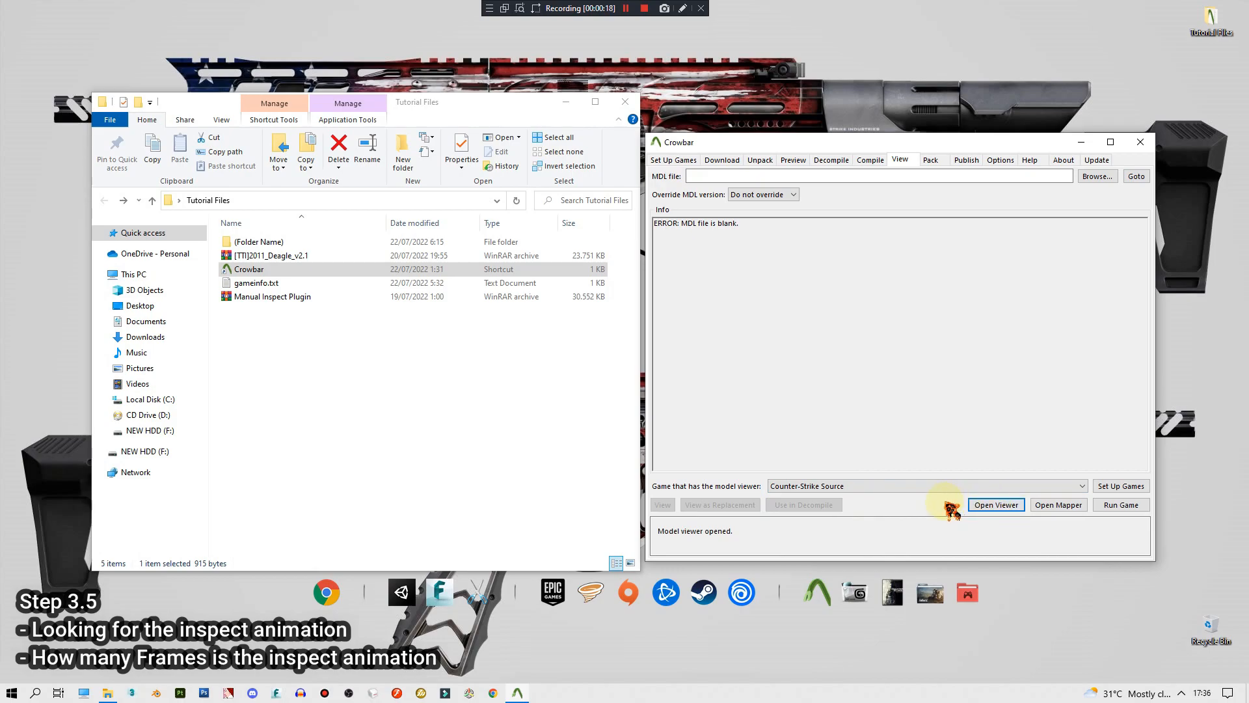
pyautogui.click(994, 505)
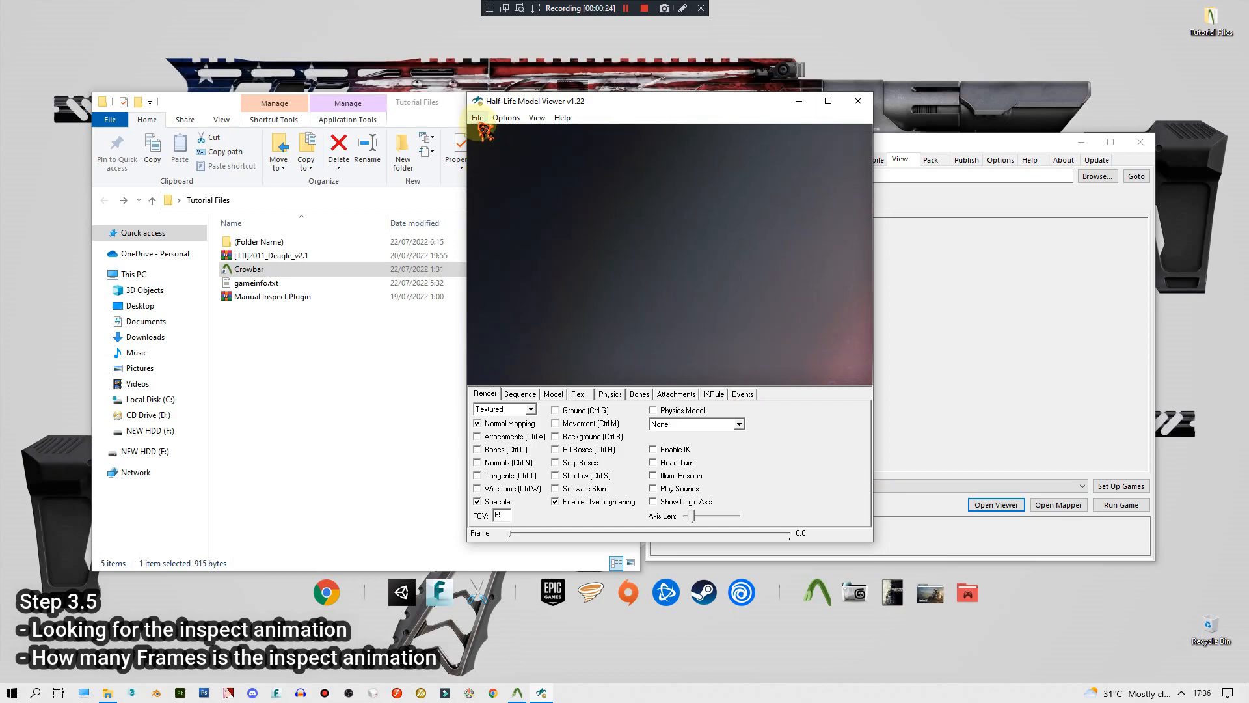
# - Load v_pist_deagle from the mod's models\weapons folder
pyautogui.click(259, 242)
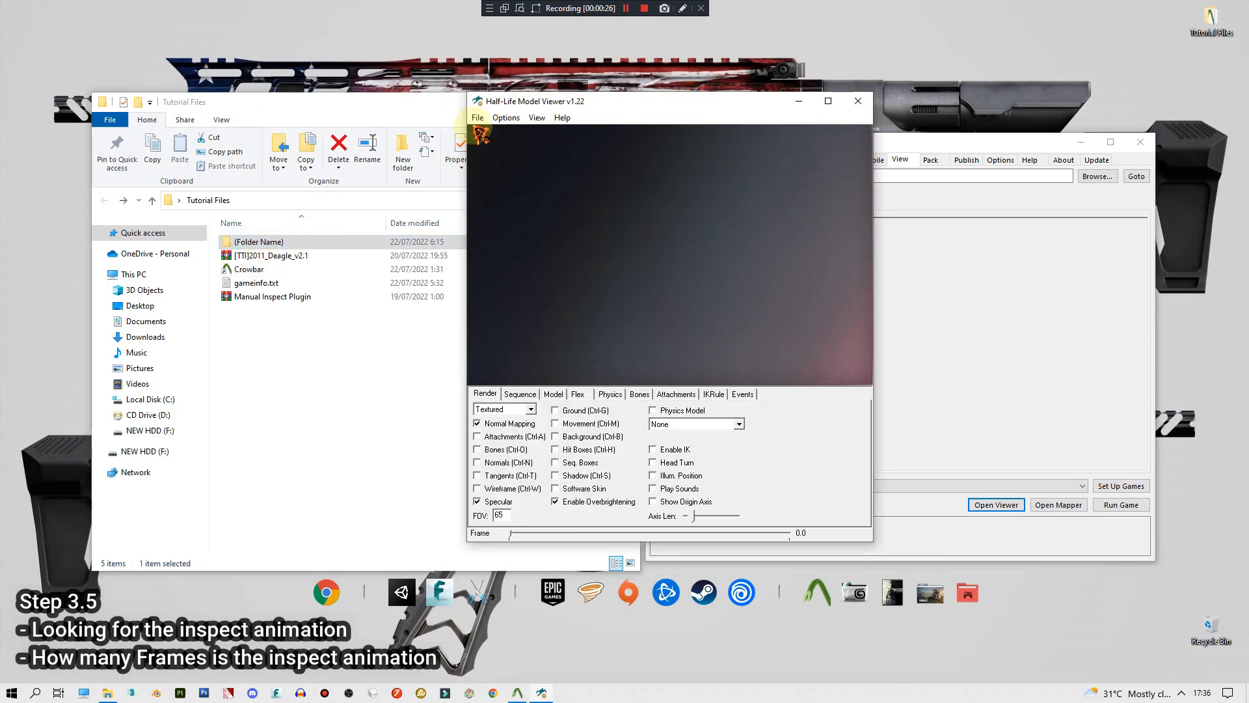
pyautogui.click(476, 118)
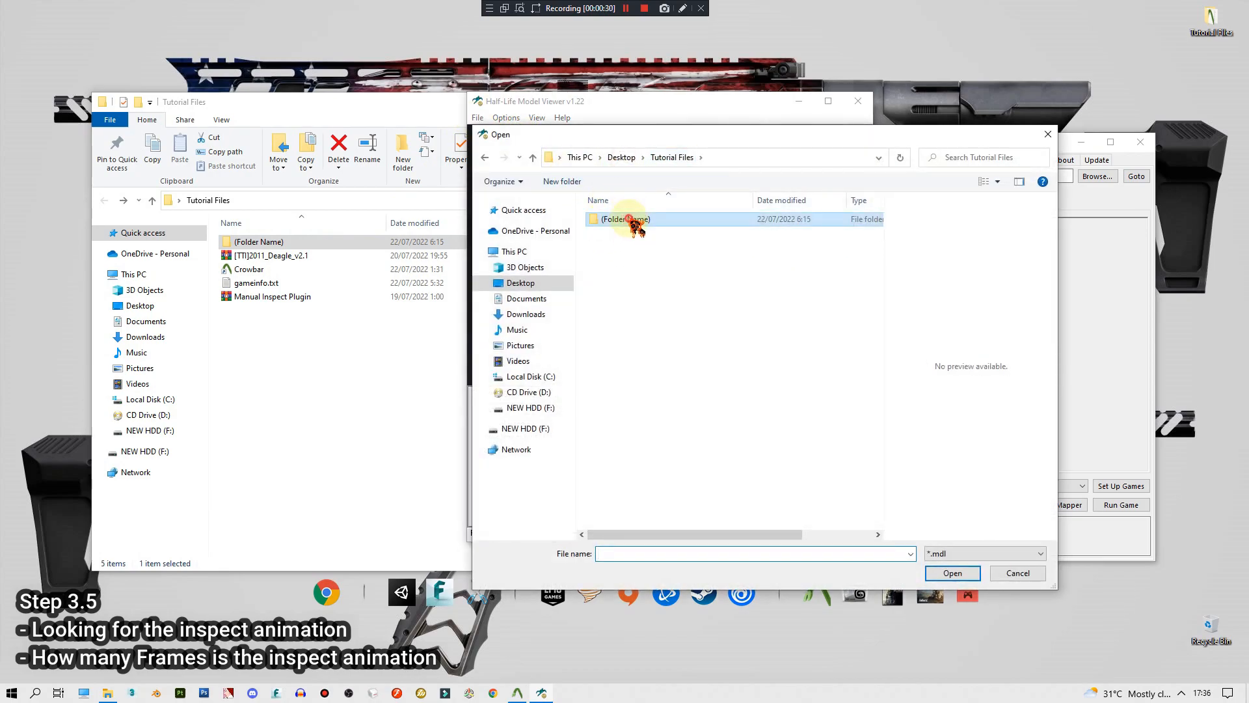
pyautogui.doubleClick(625, 219)
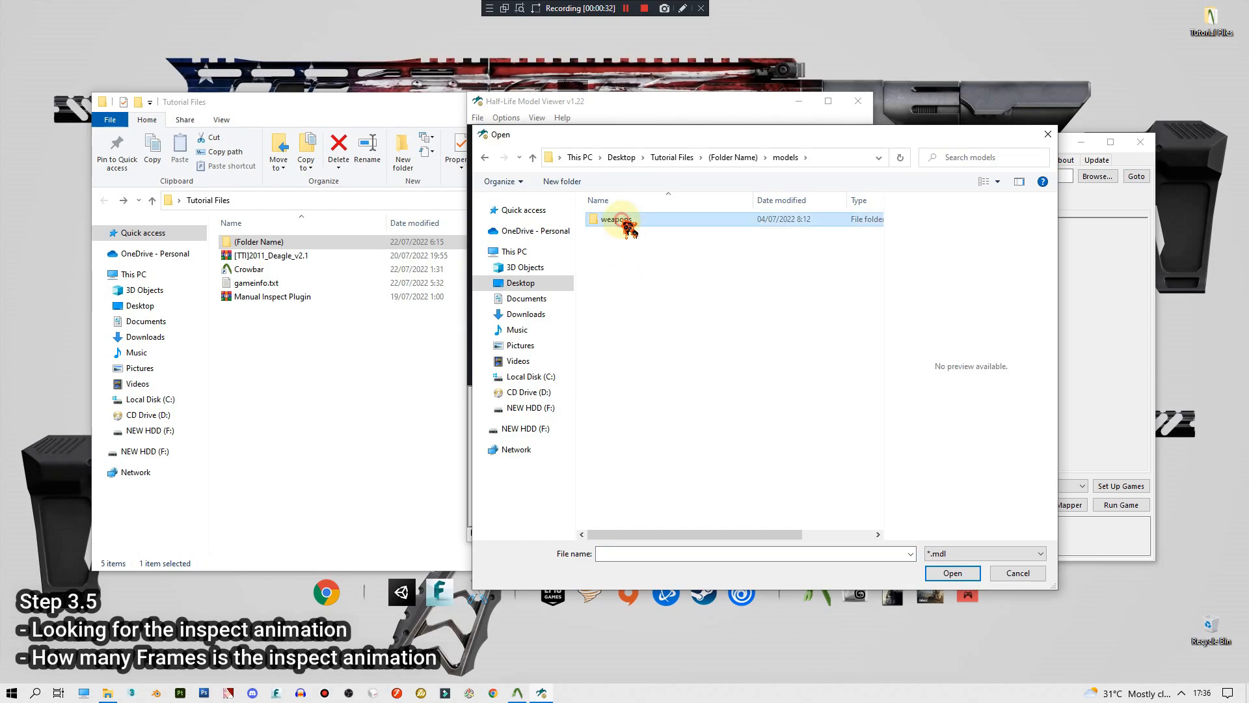
pyautogui.doubleClick(615, 219)
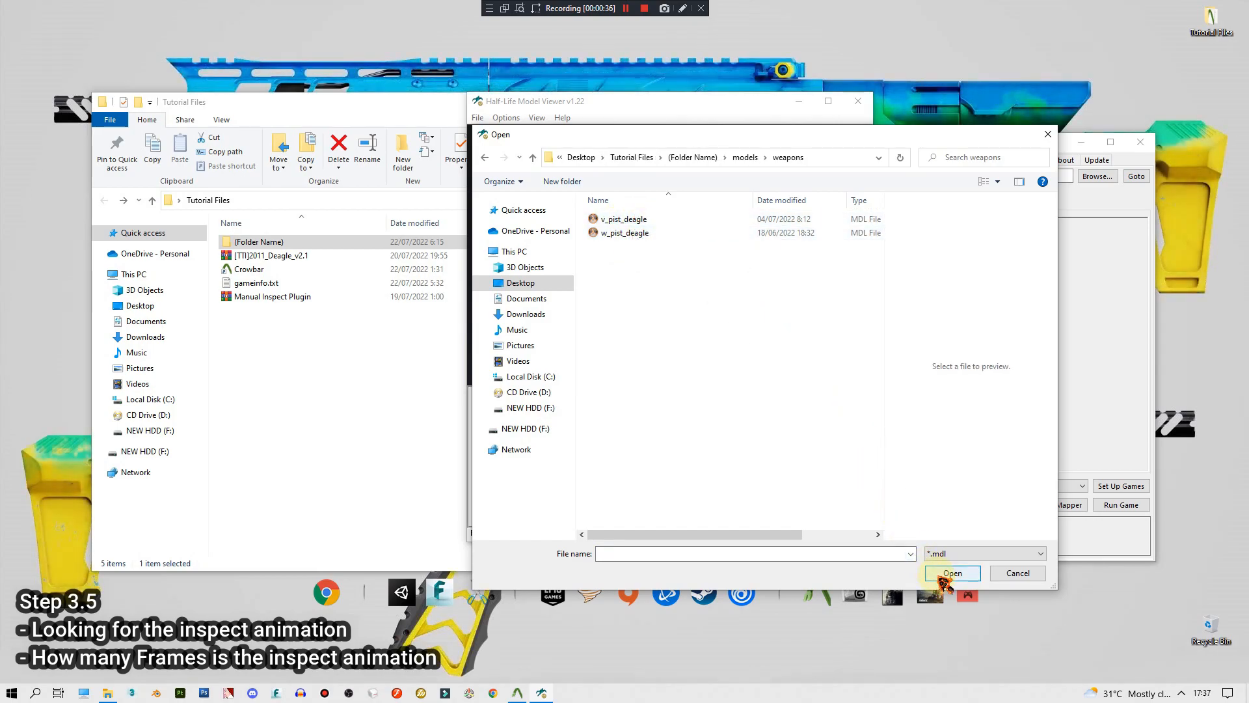
pyautogui.click(623, 219)
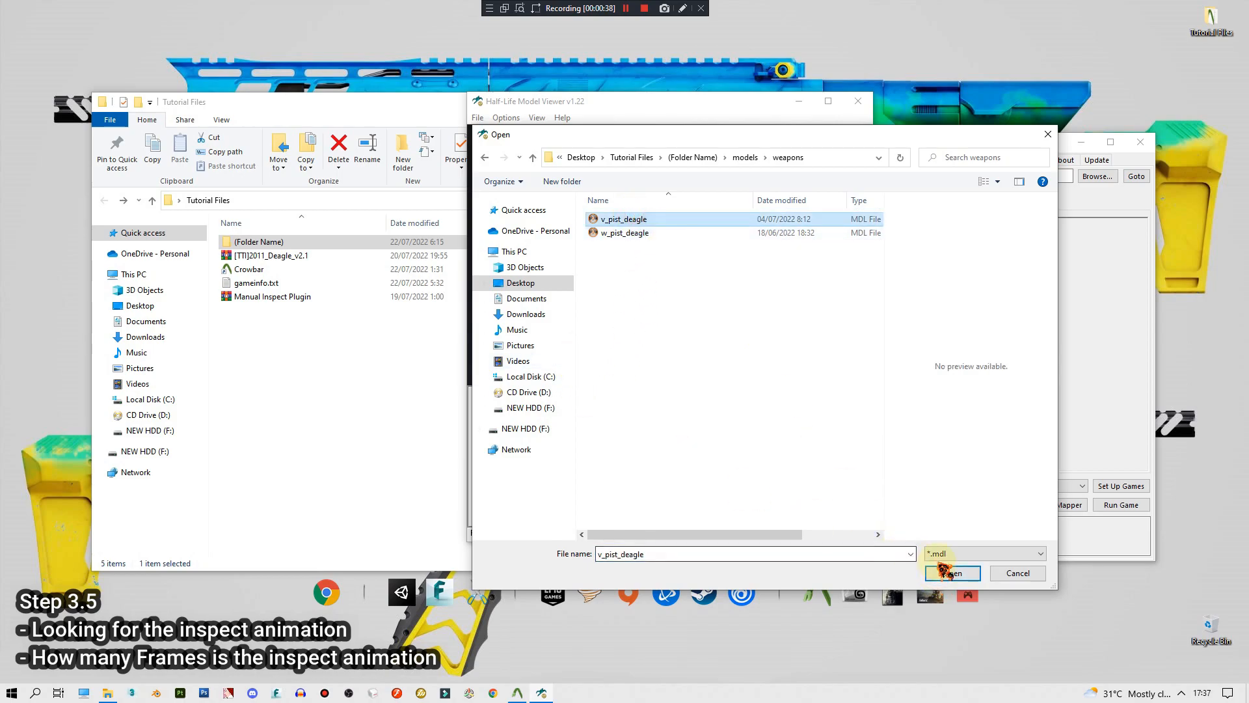
pyautogui.click(952, 573)
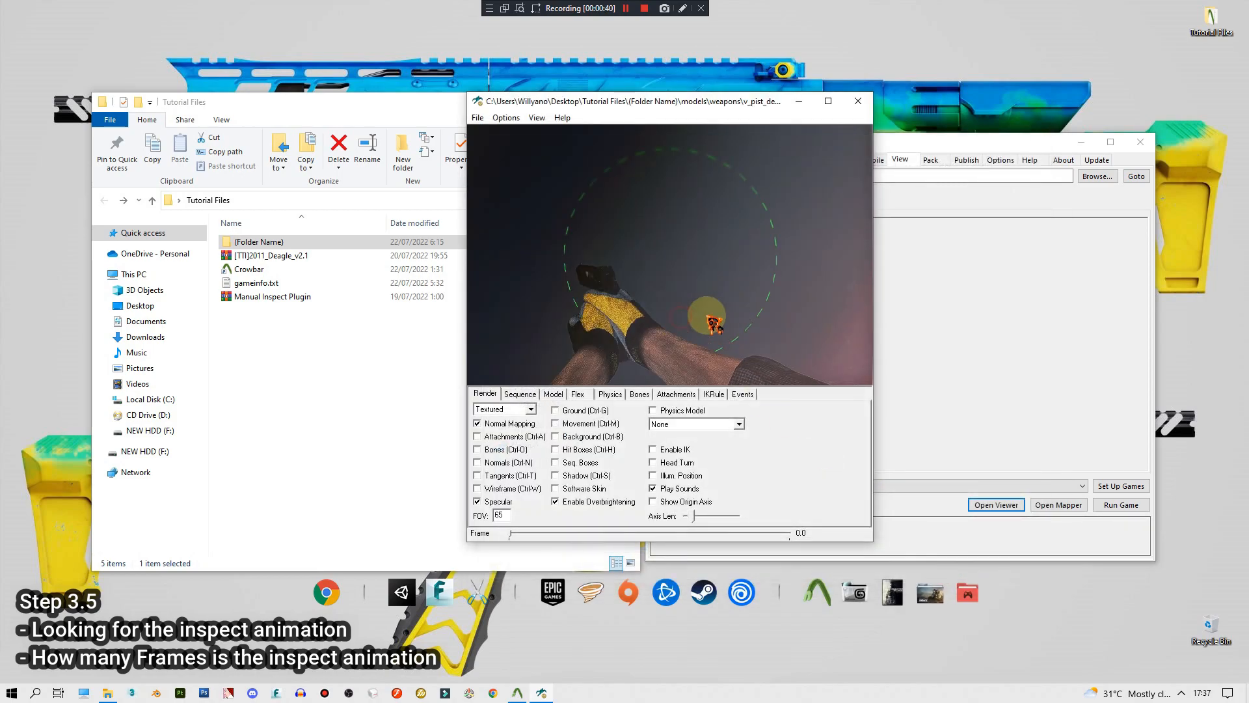
# - Enable Viewmodel Mode and show the Deagle's animation sequences
pyautogui.click(505, 117)
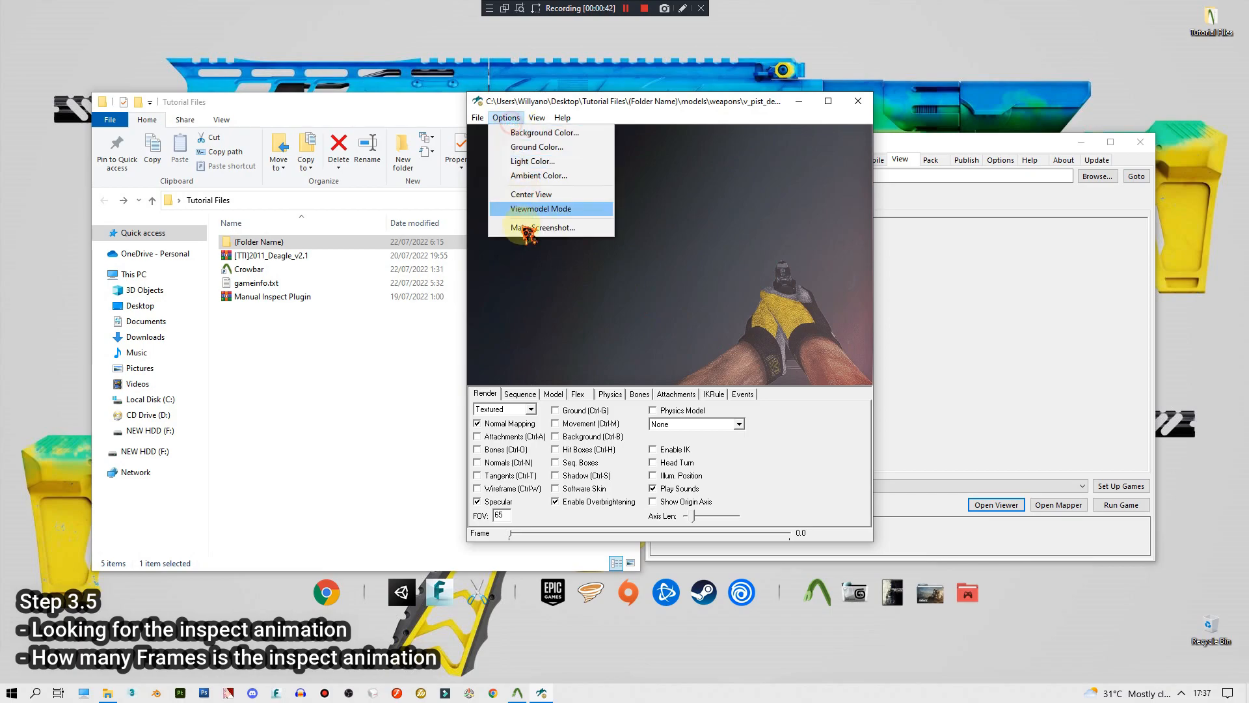
pyautogui.click(519, 394)
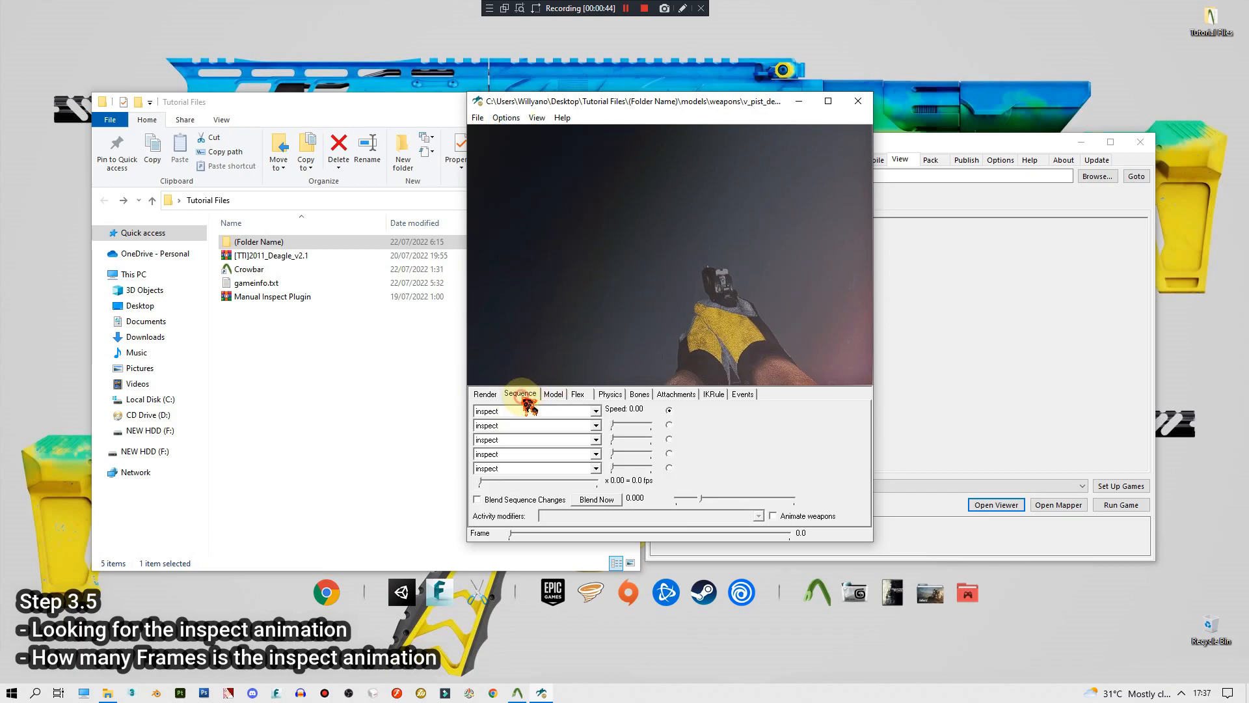
pyautogui.click(529, 411)
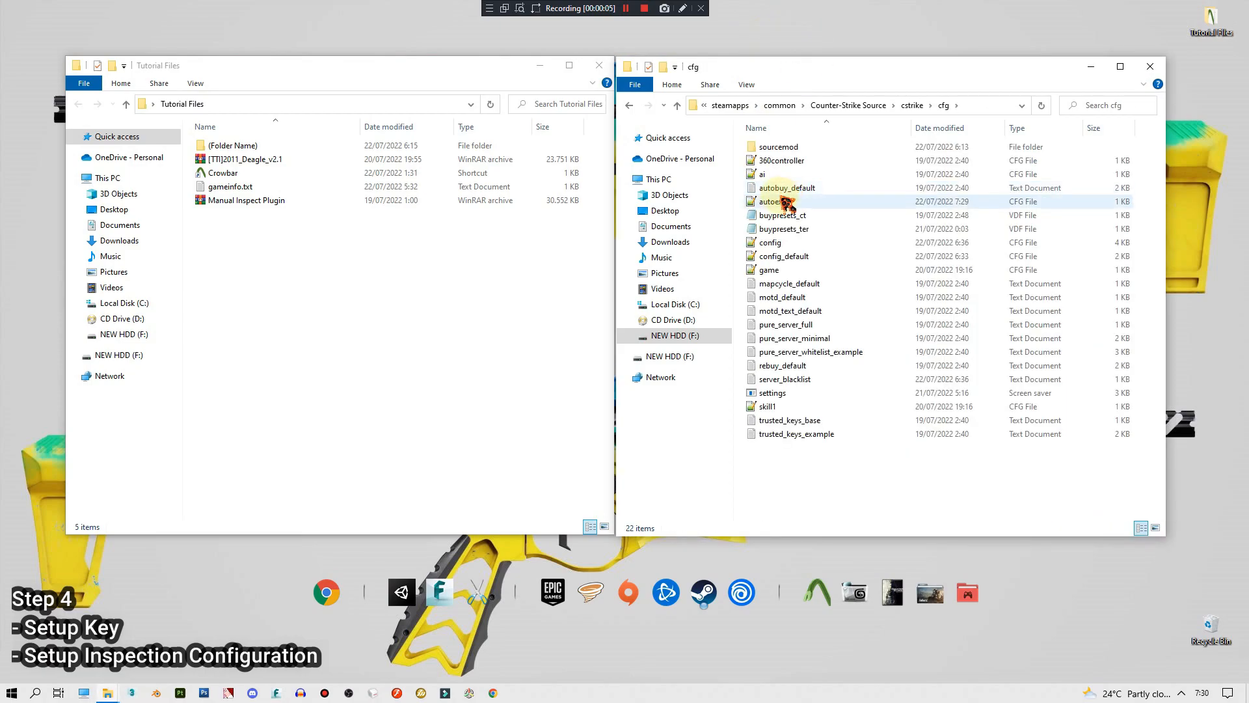
# - Reopen autoexec.cfg and write the bind "i" "sm_lookat" line
pyautogui.doubleClick(770, 201)
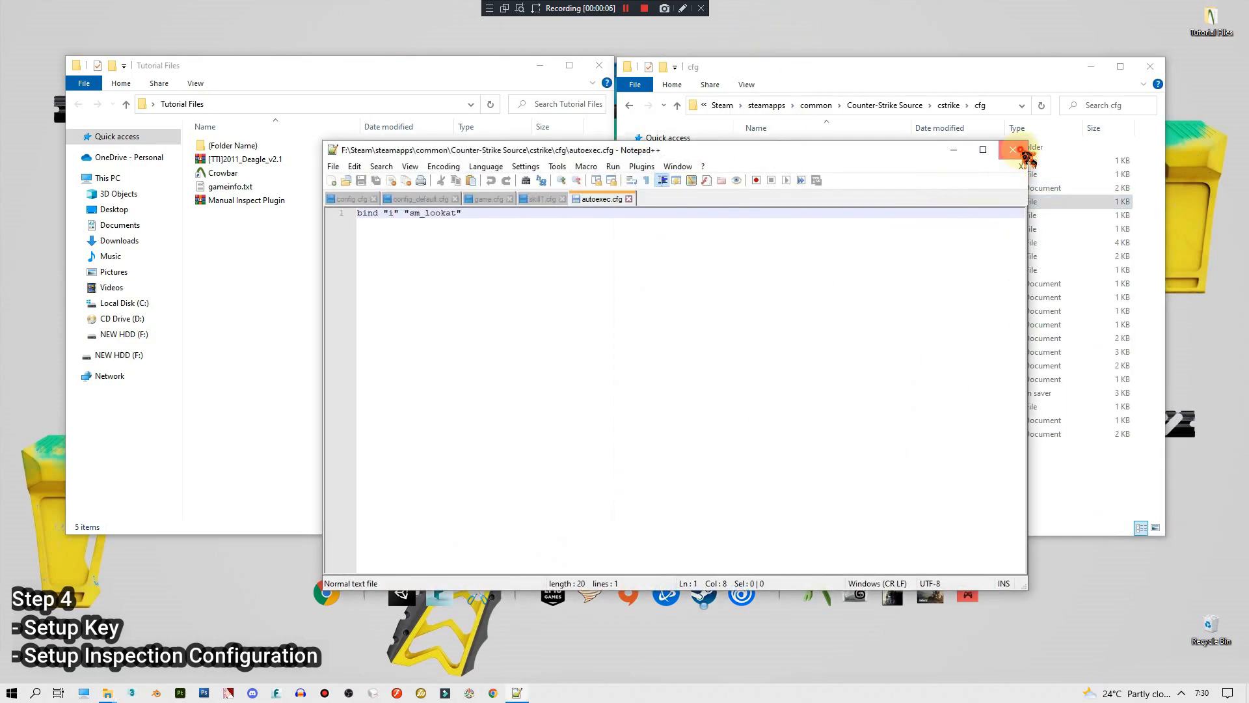
pyautogui.click(1012, 149)
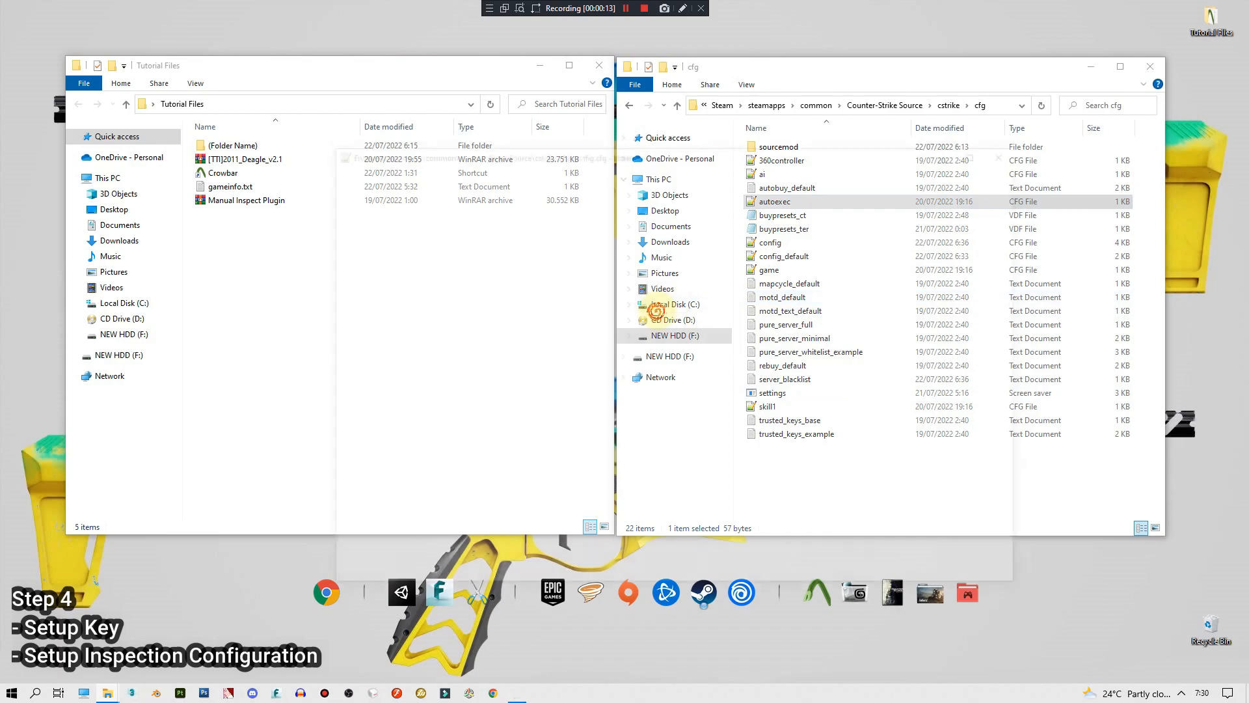
pyautogui.doubleClick(773, 202)
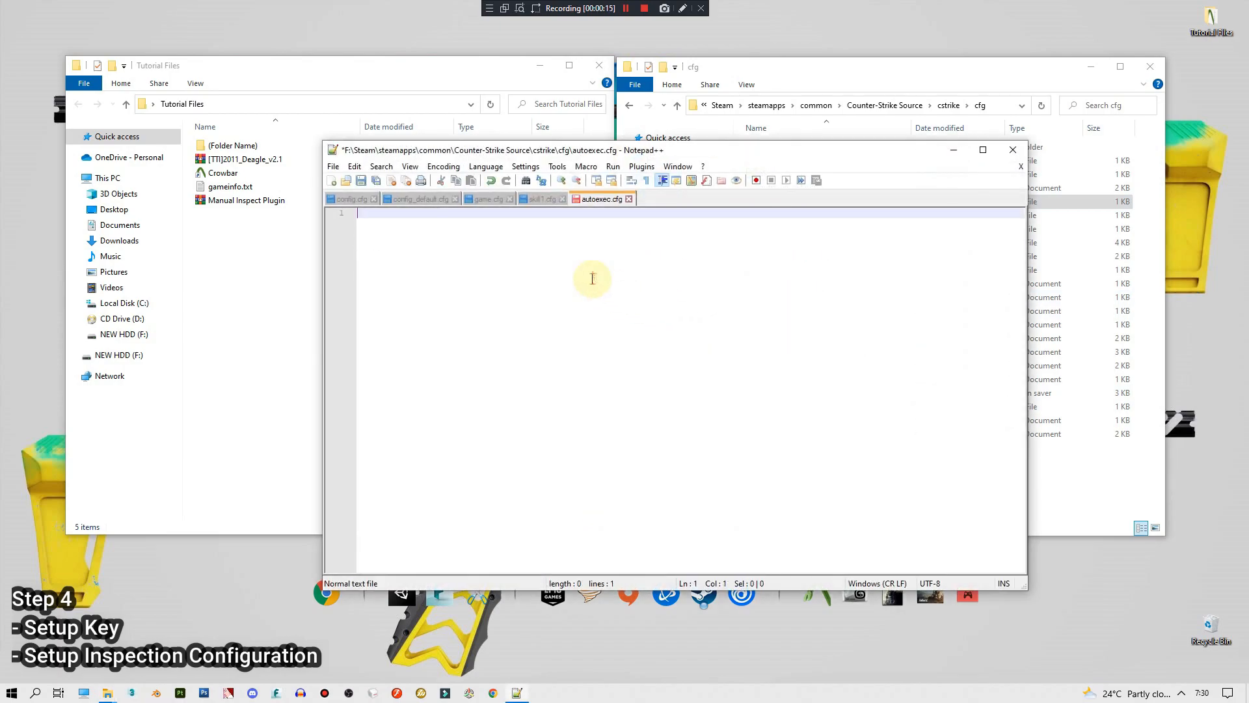
pyautogui.doubleClick(245, 200)
pyautogui.write('bind "F" "sm_lookat"')
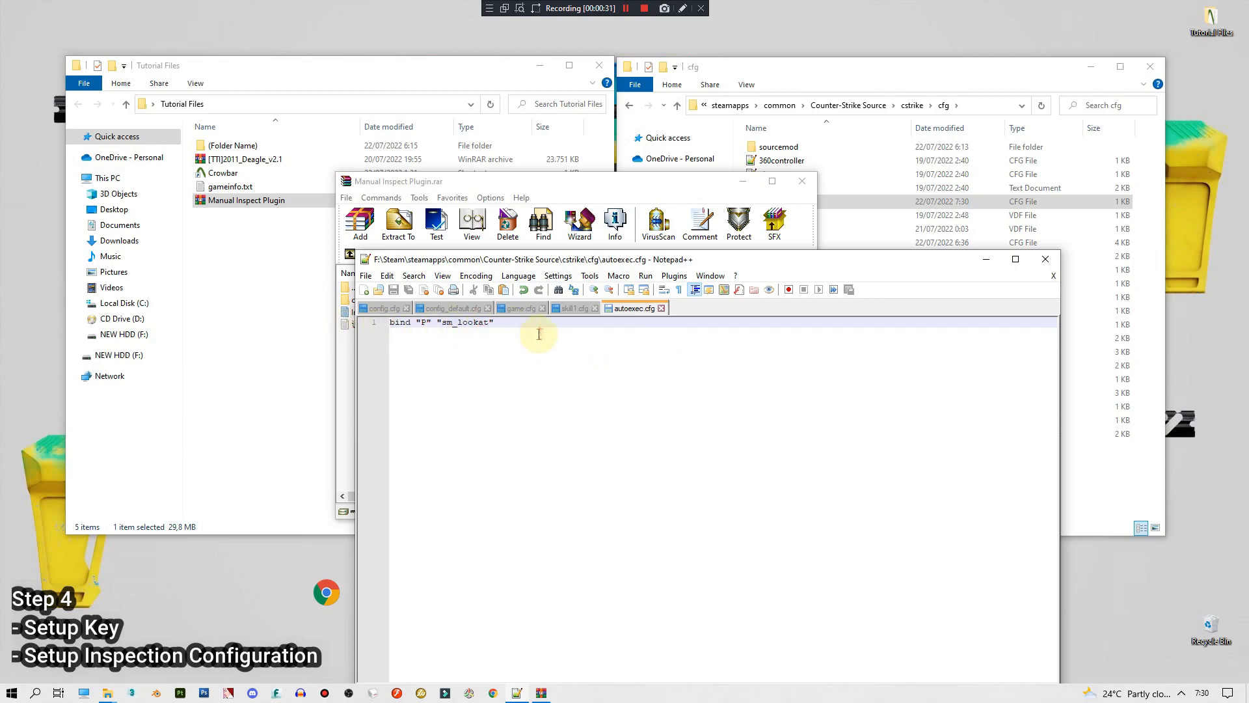
pyautogui.moveTo(569, 341)
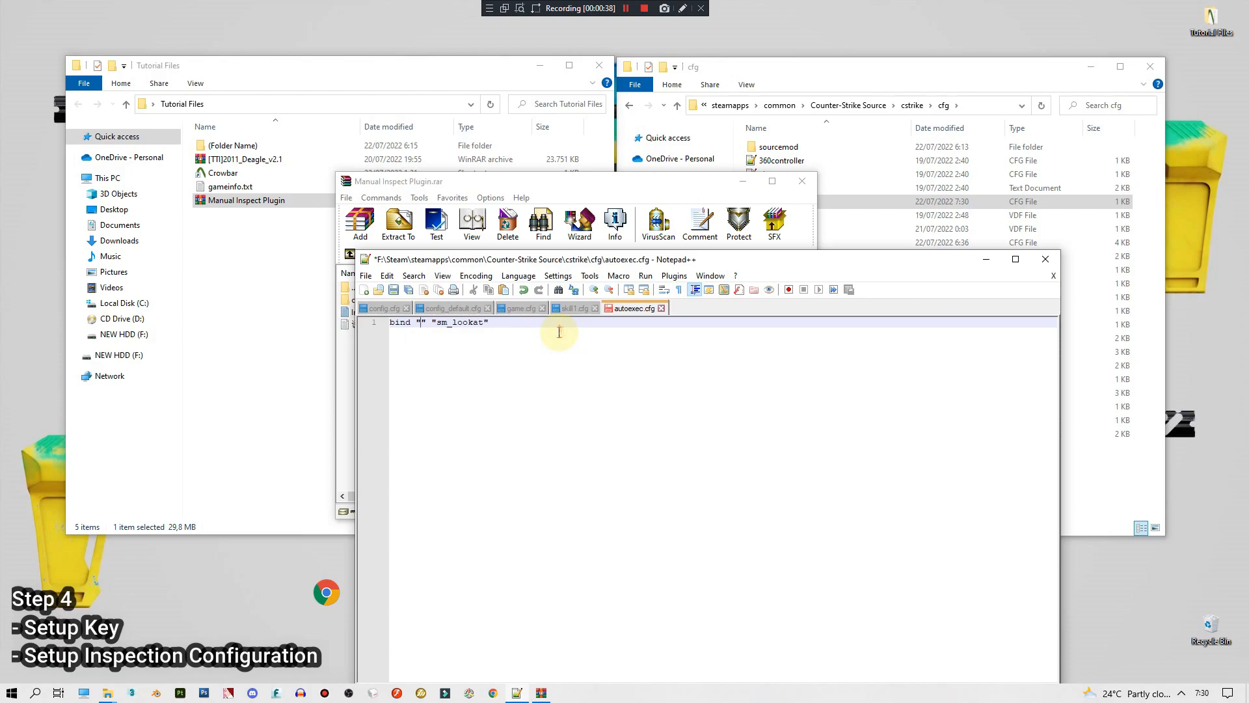
pyautogui.write('i')
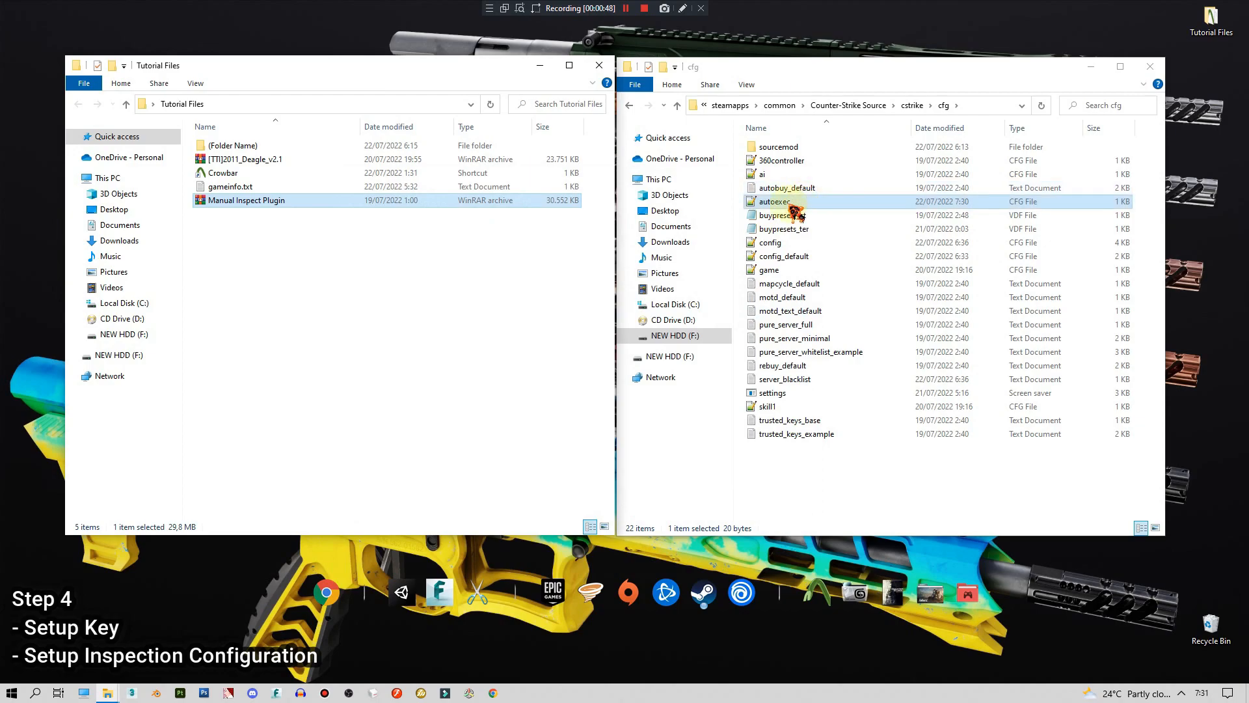
# - Navigate through cstrike\addons into sourcemod\configs
pyautogui.click(769, 242)
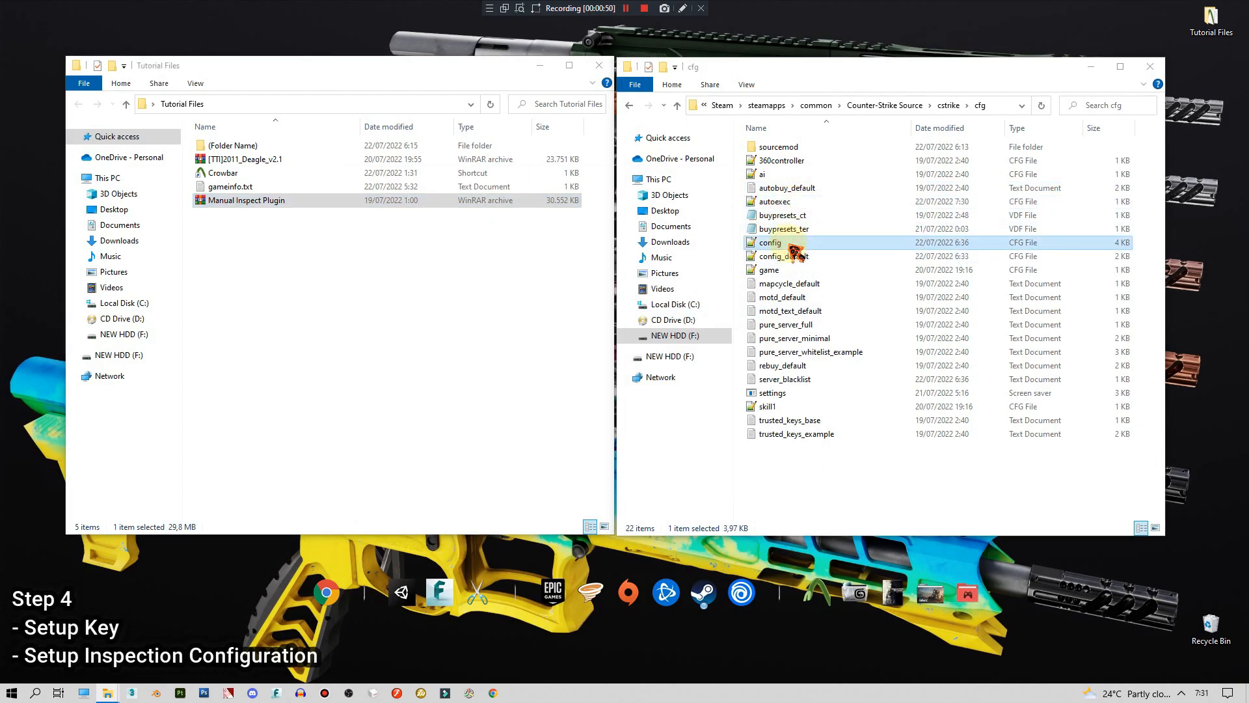
pyautogui.doubleClick(769, 242)
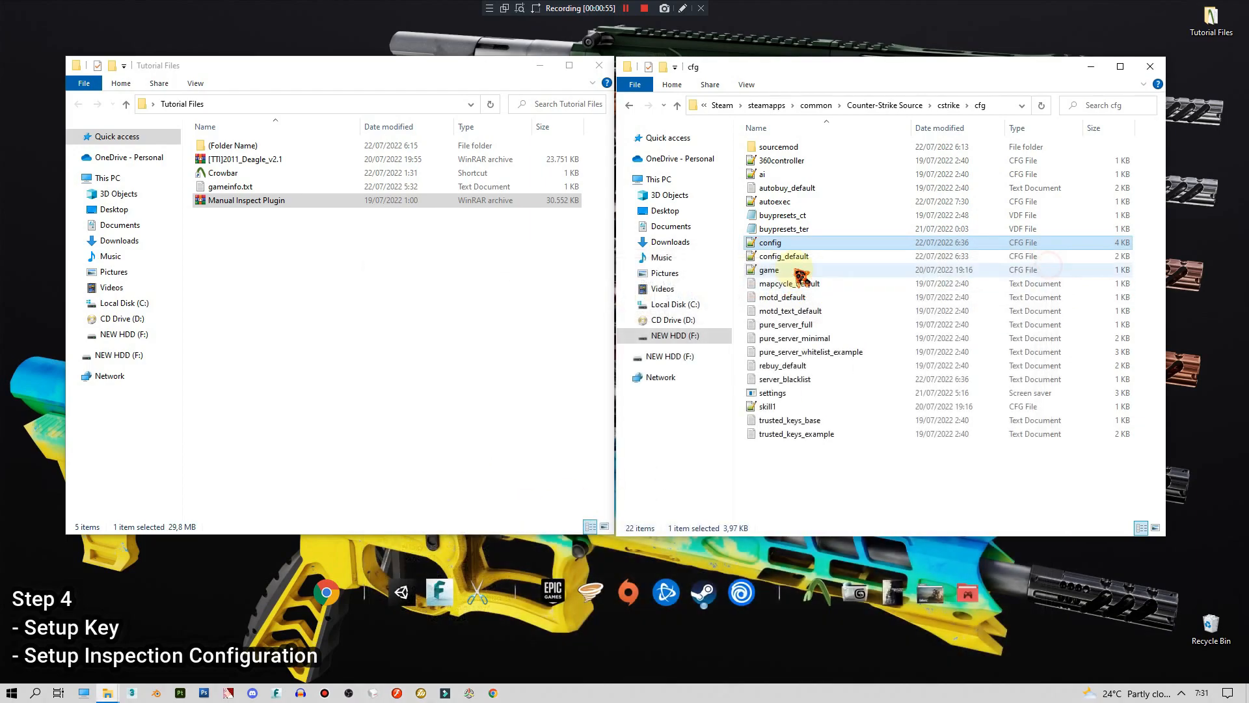
pyautogui.doubleClick(782, 256)
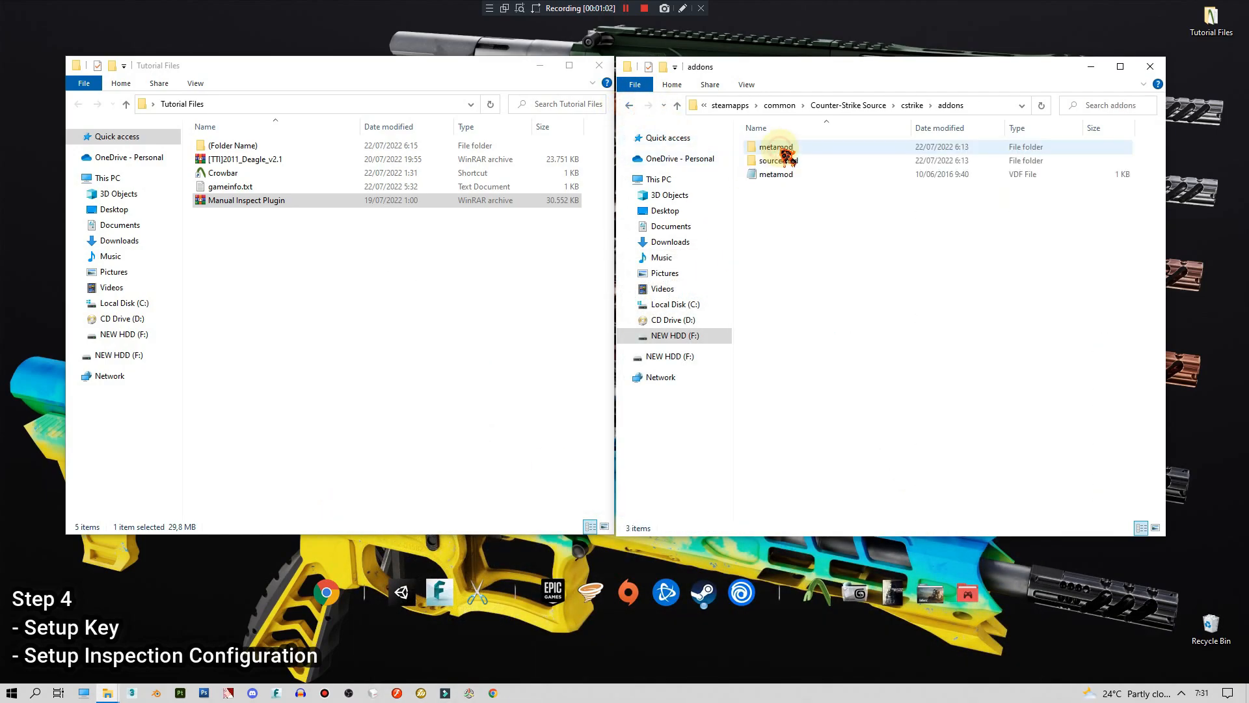
pyautogui.doubleClick(773, 160)
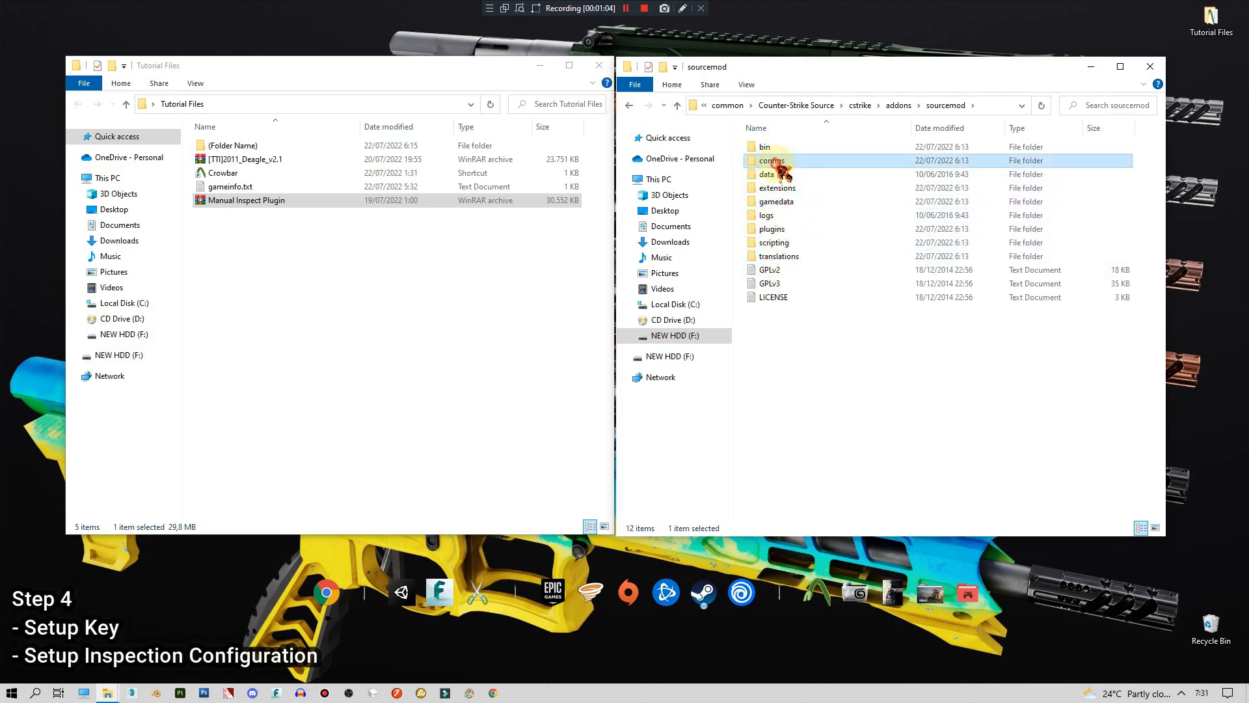
pyautogui.doubleClick(772, 160)
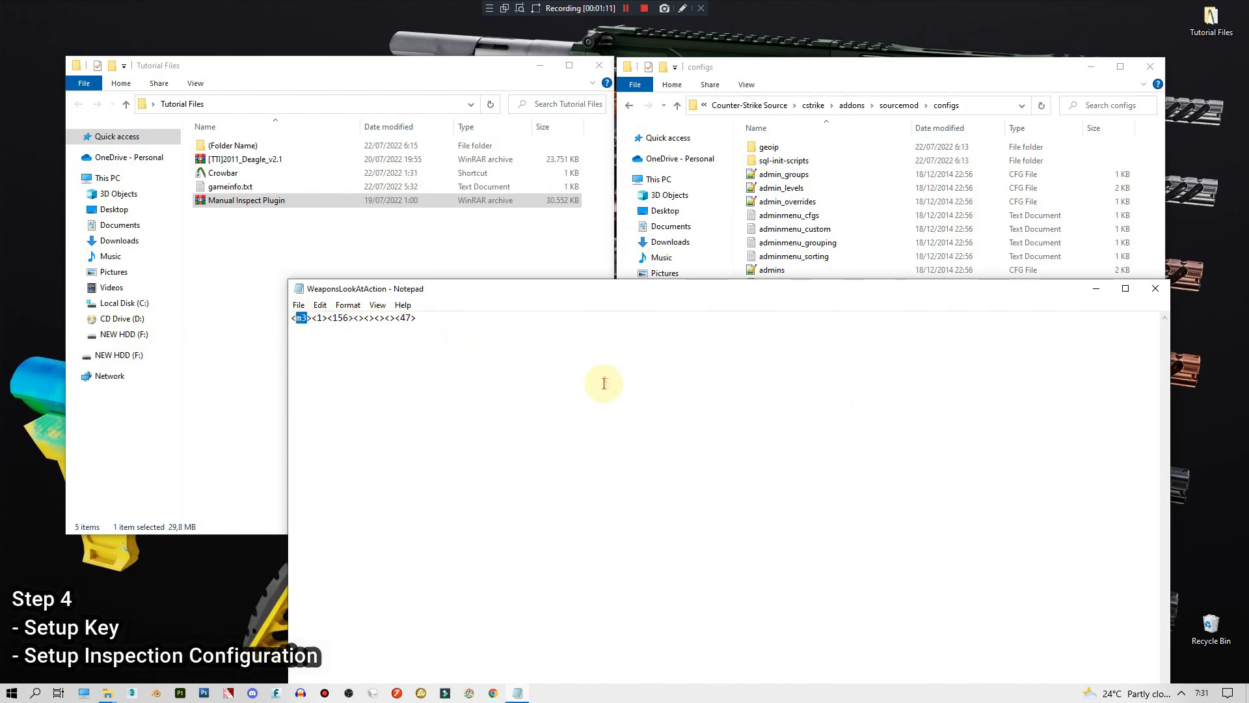
pyautogui.moveTo(570, 391)
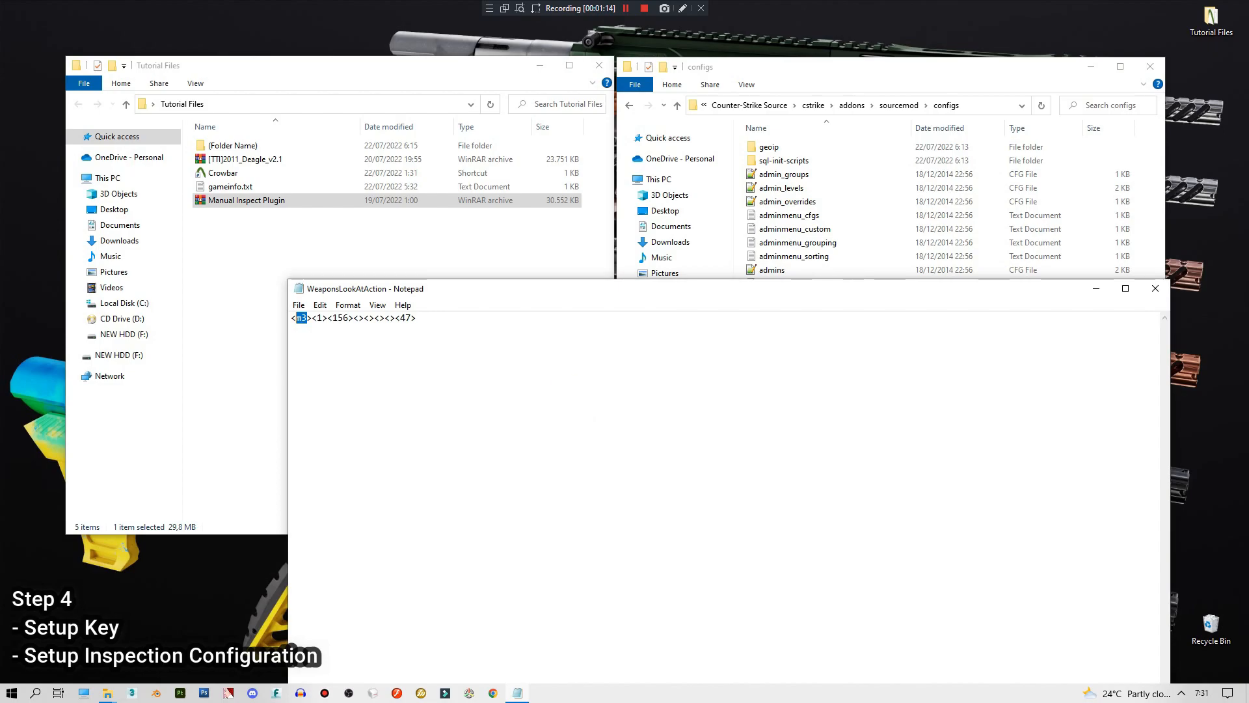
# - Edit the WeaponsLookAtAction entry to read deagle, 0 and 110
pyautogui.write('deagle')
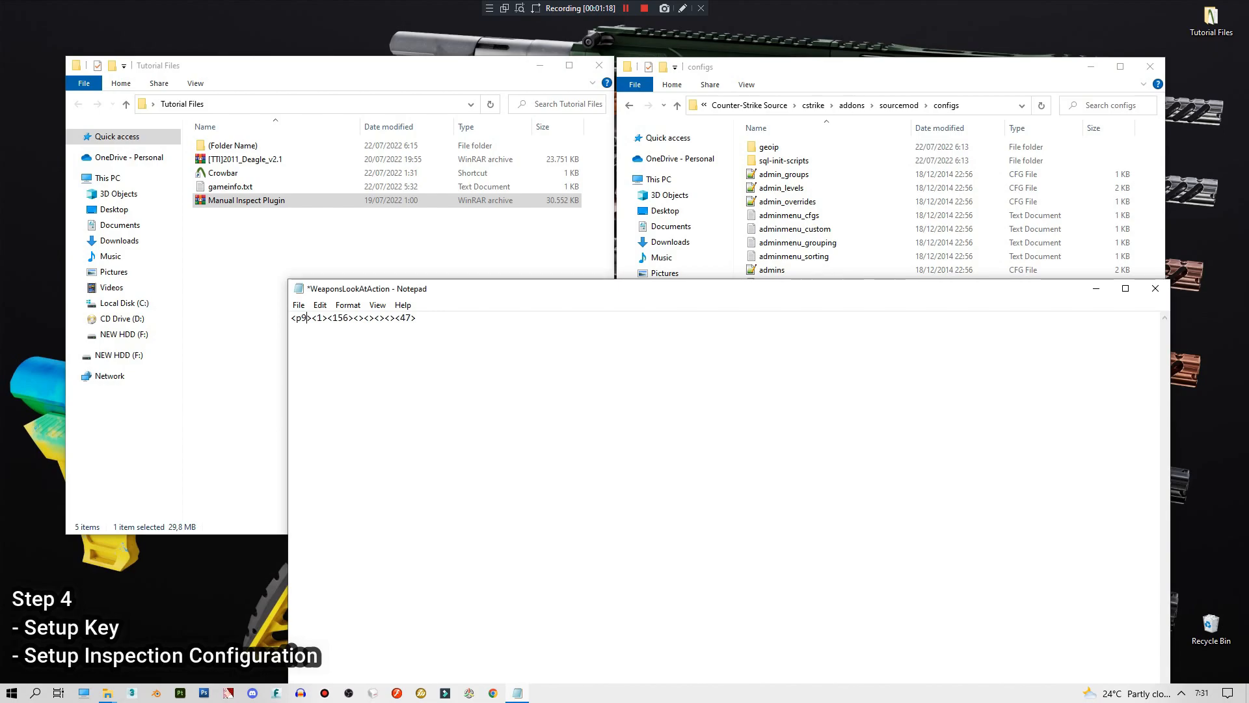
pyautogui.write('deagle')
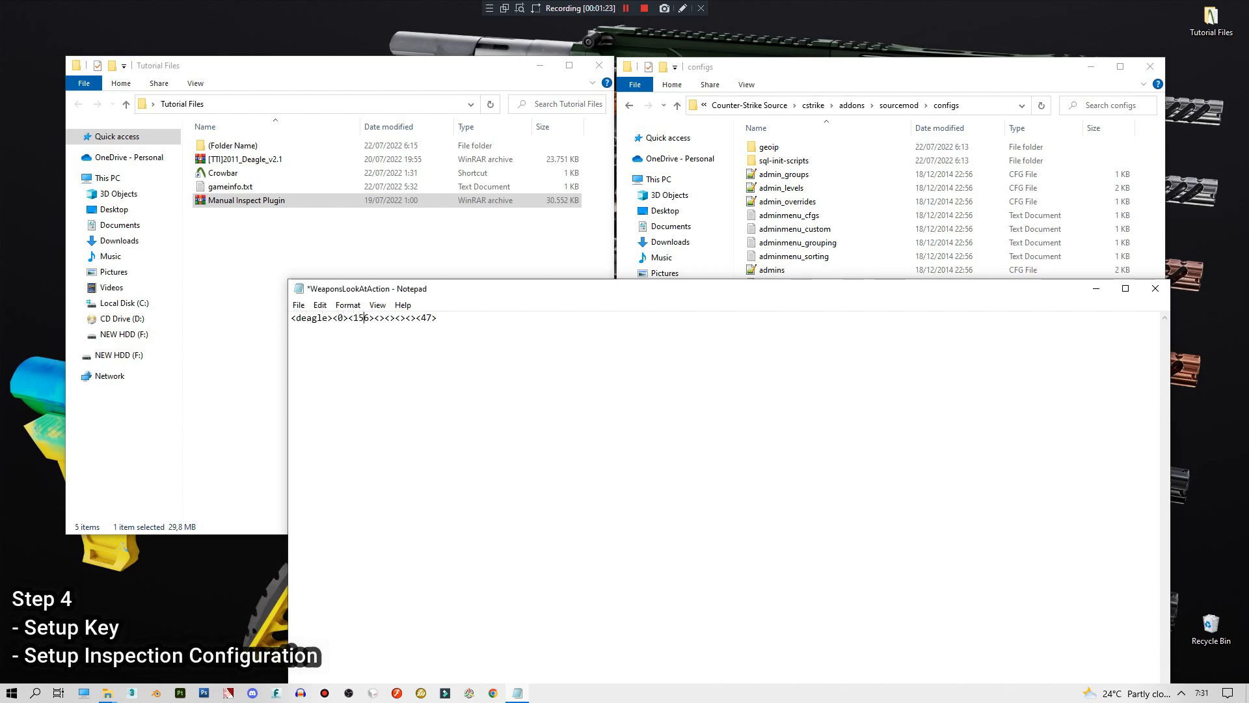
pyautogui.write('110')
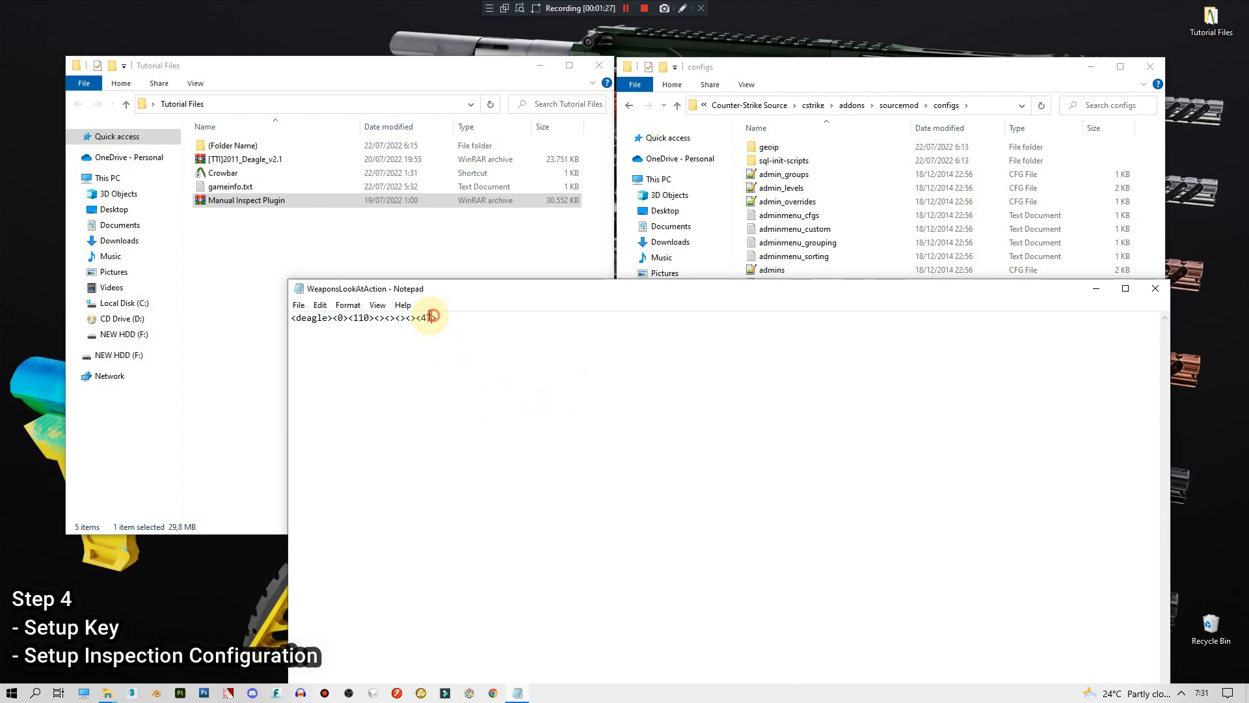
pyautogui.press('Backspace')
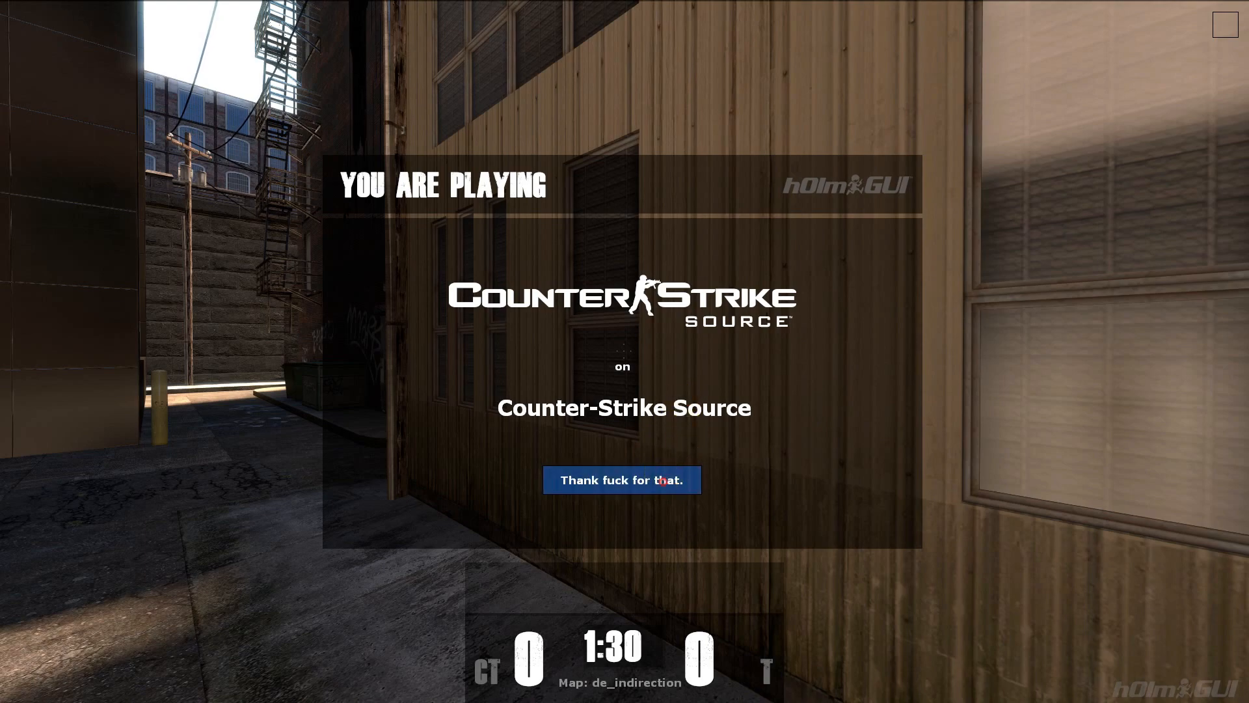
# - Dismiss the welcome panel and buy the IMI Desert Eagle .50AE
pyautogui.click(621, 479)
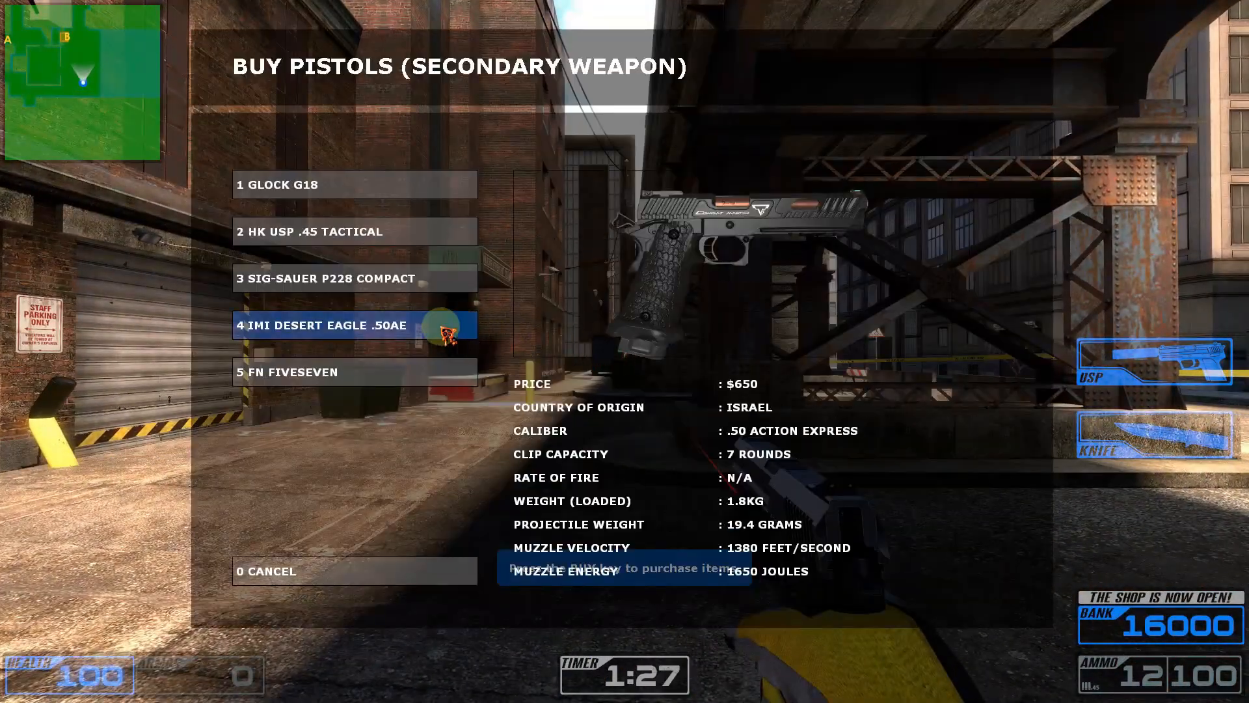
pyautogui.click(354, 324)
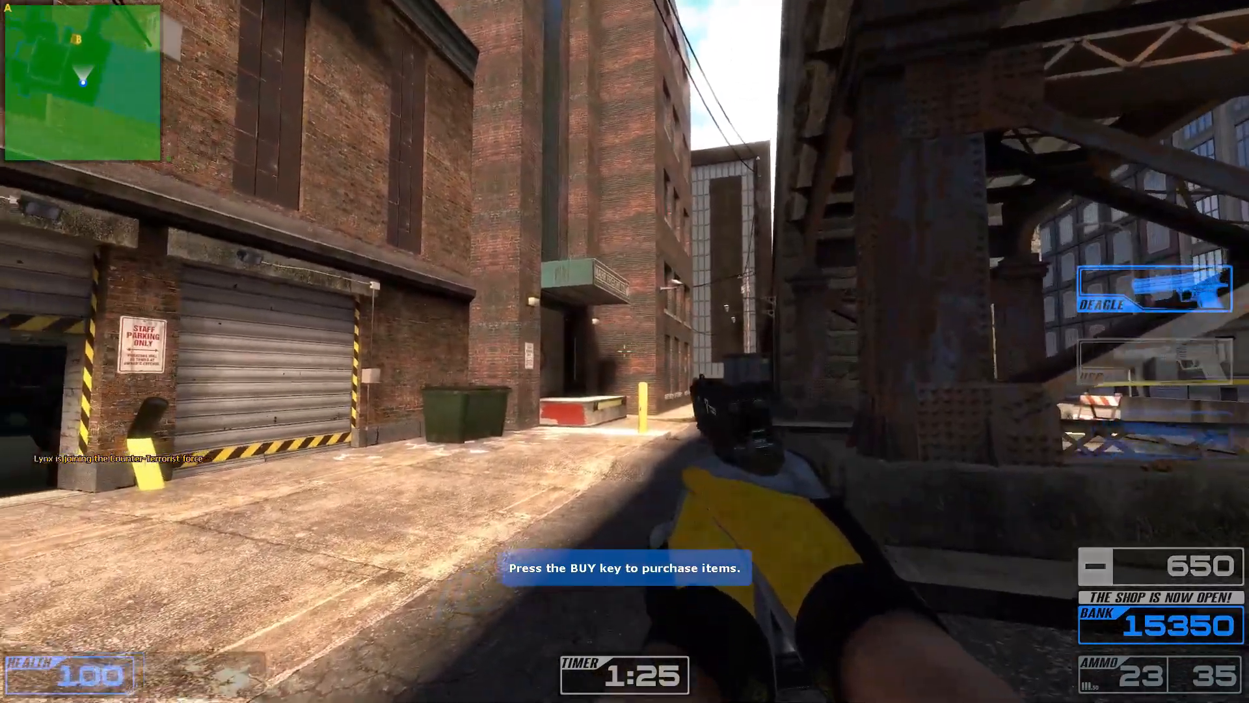